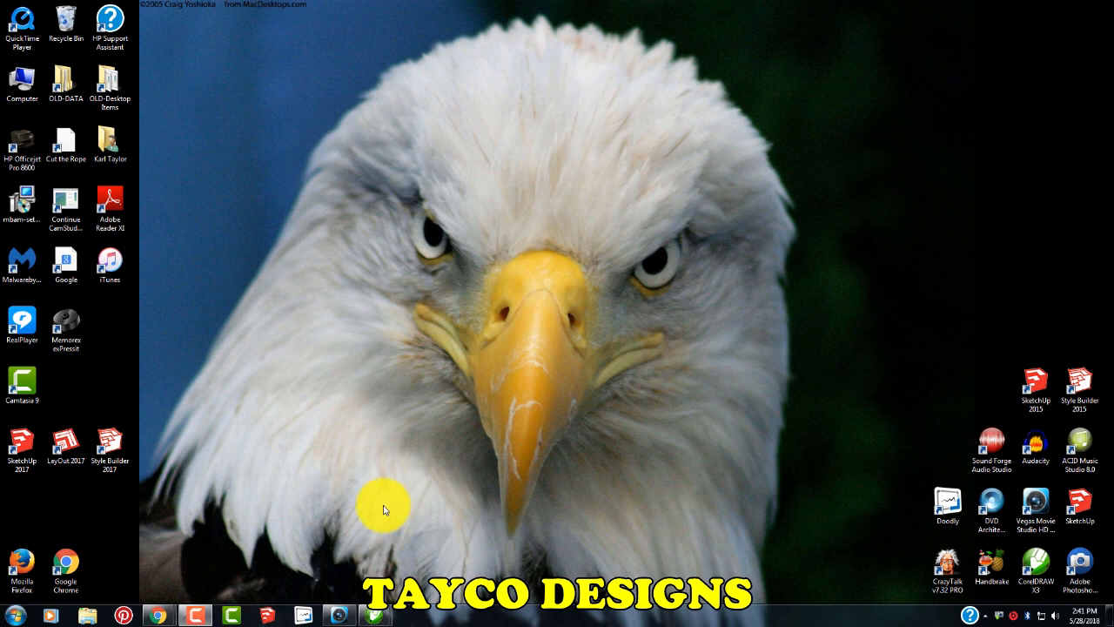
pyautogui.moveTo(416, 466)
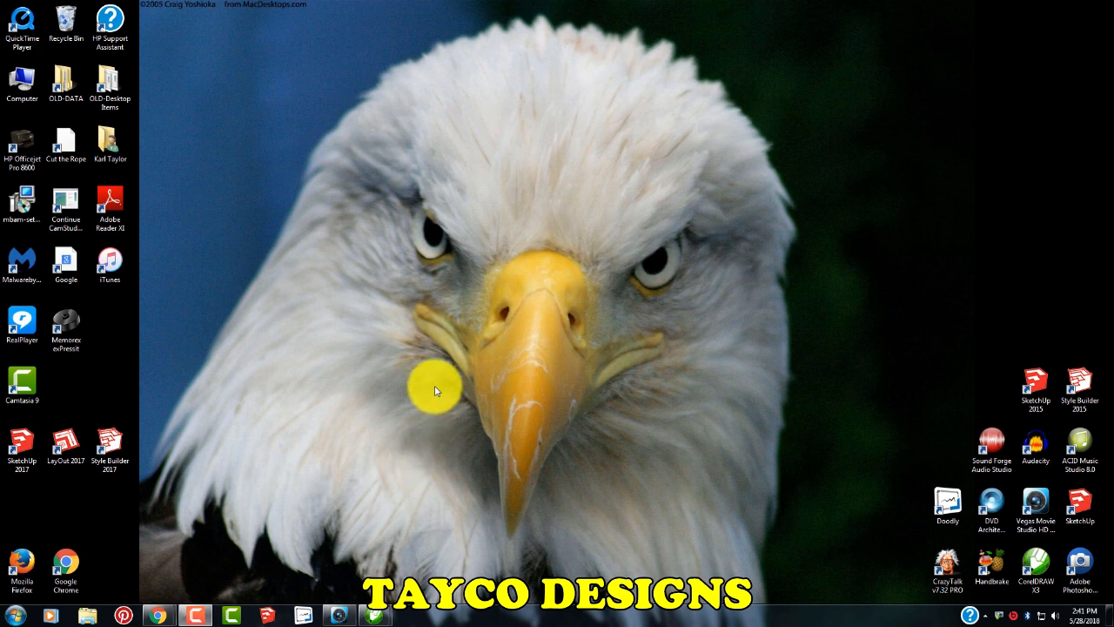
pyautogui.moveTo(531, 329)
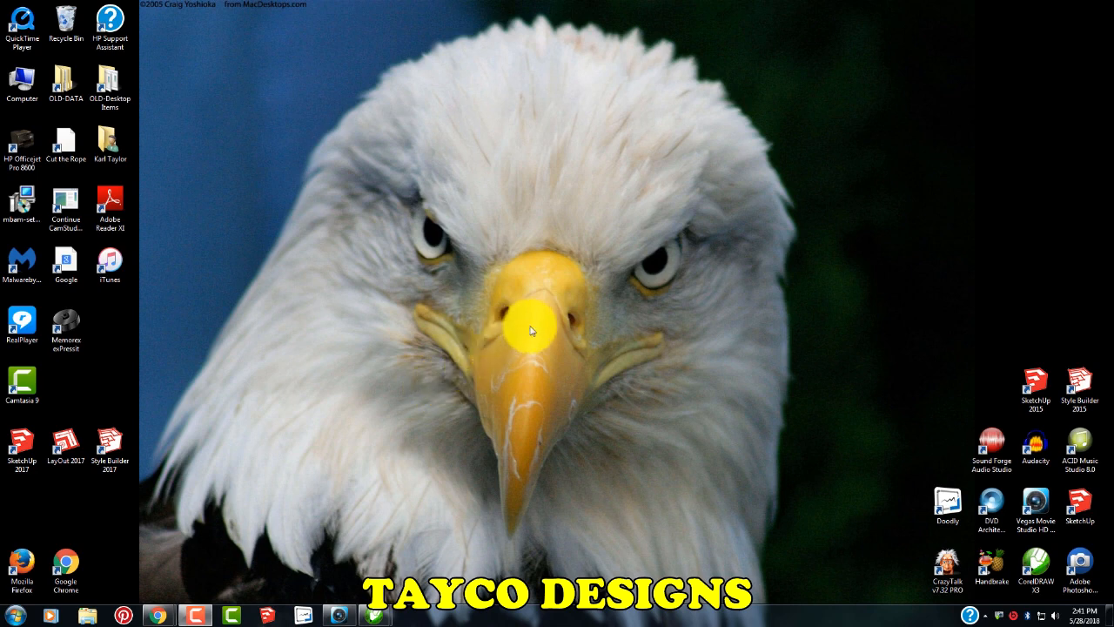
pyautogui.moveTo(532, 331)
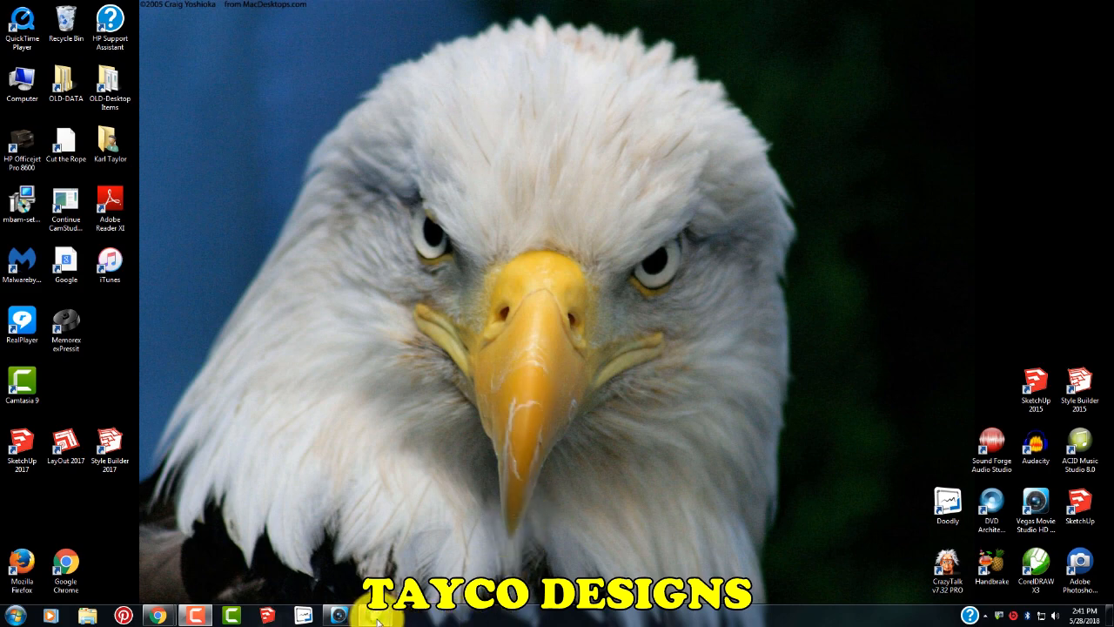
# Switch to the finished wood-grain KARL example and zoom in on it
pyautogui.click(376, 617)
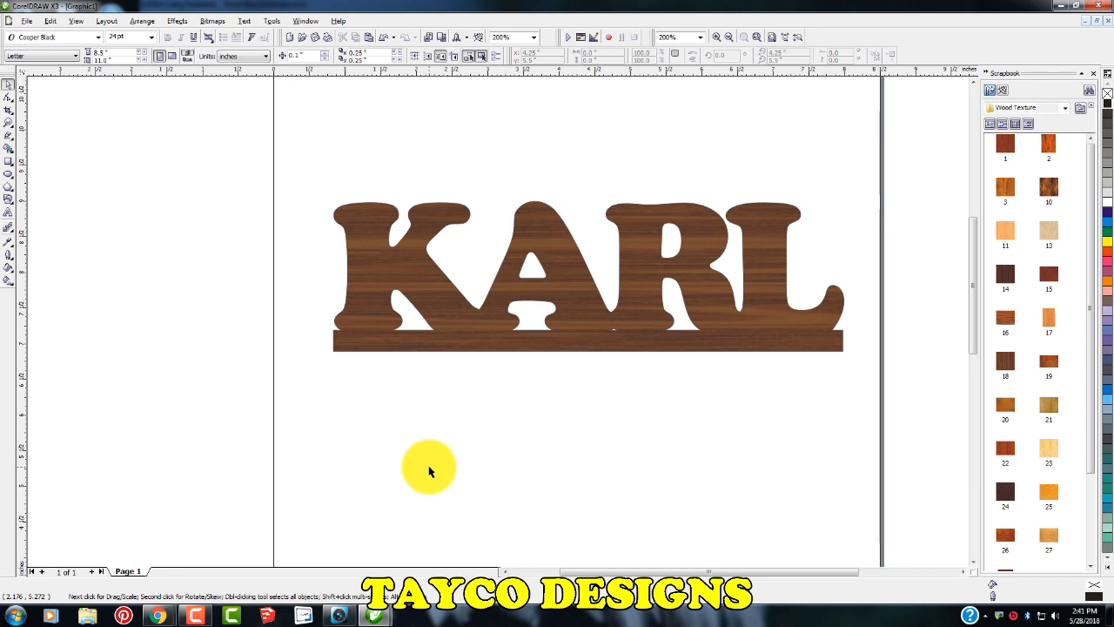
pyautogui.moveTo(470, 289)
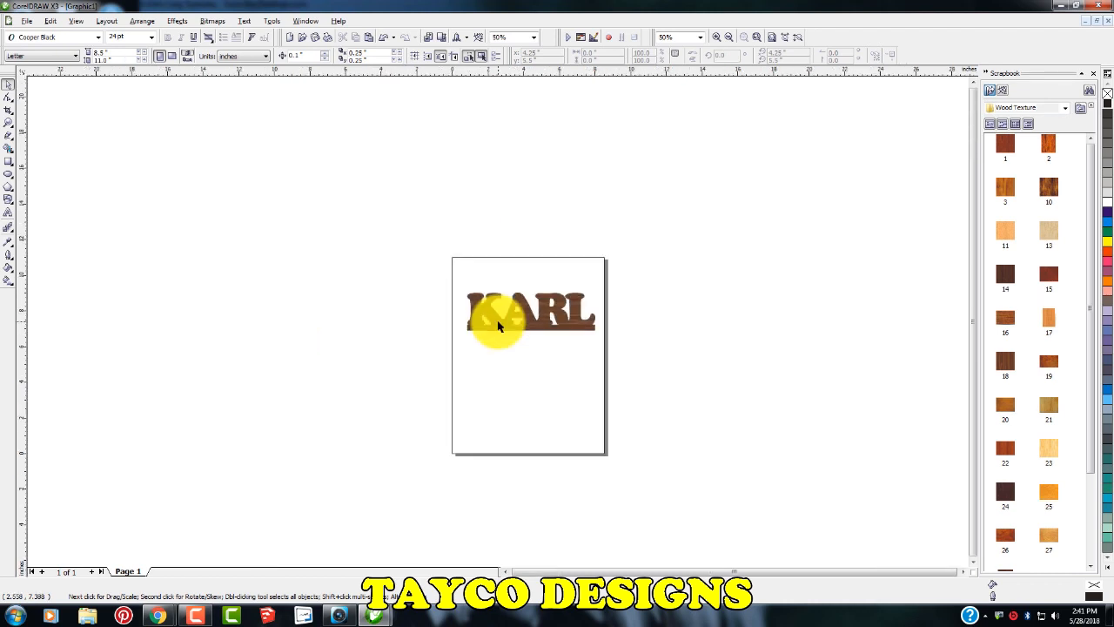
pyautogui.click(690, 37)
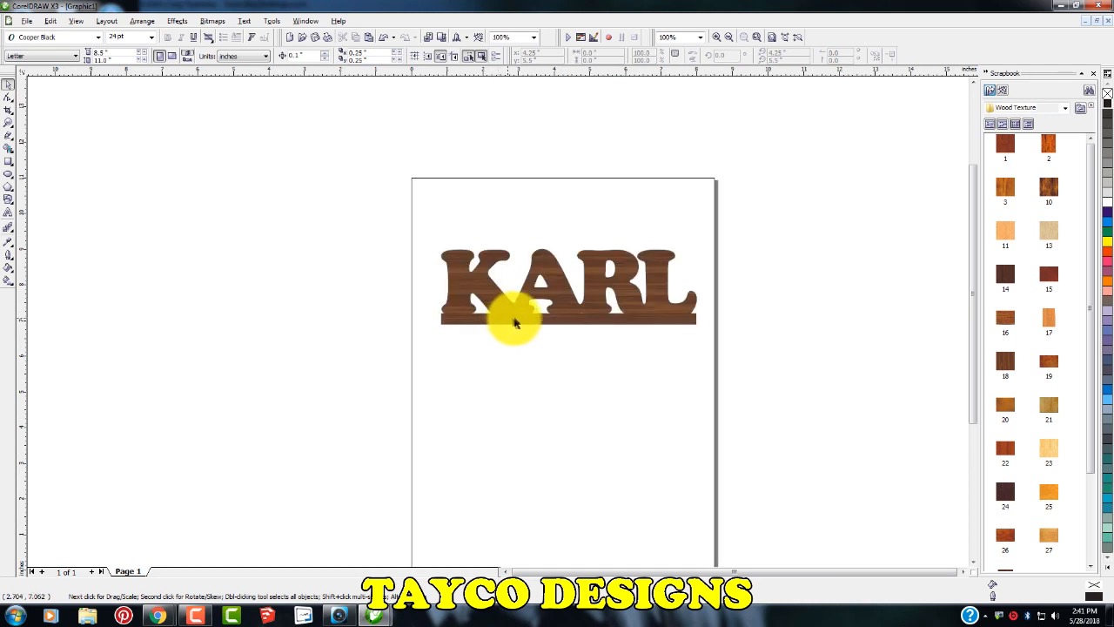
pyautogui.moveTo(543, 320)
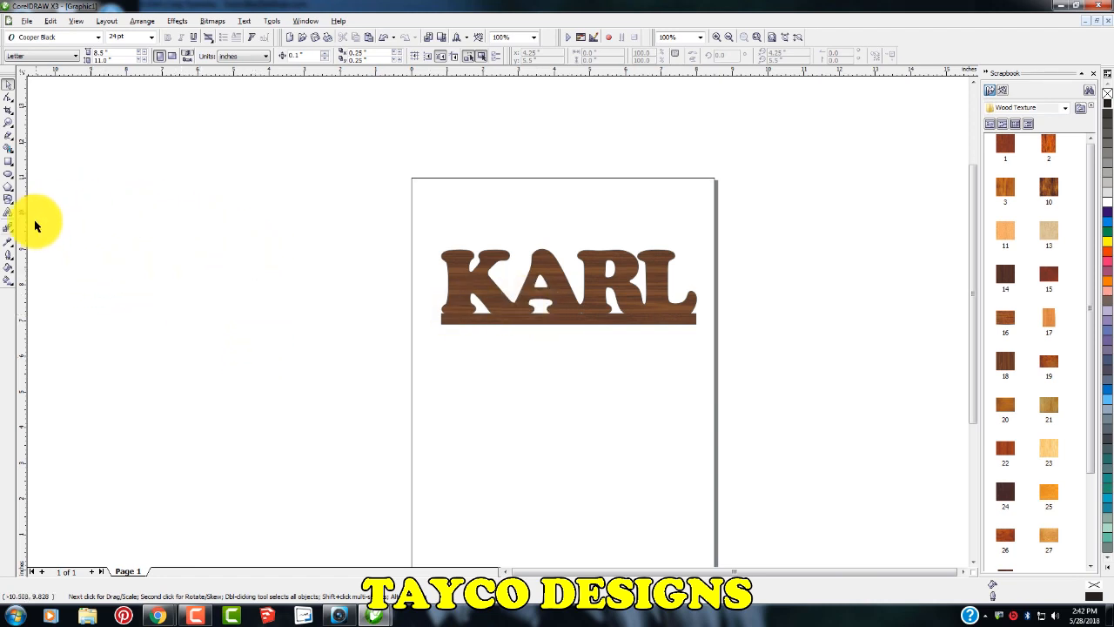
pyautogui.moveTo(11, 215)
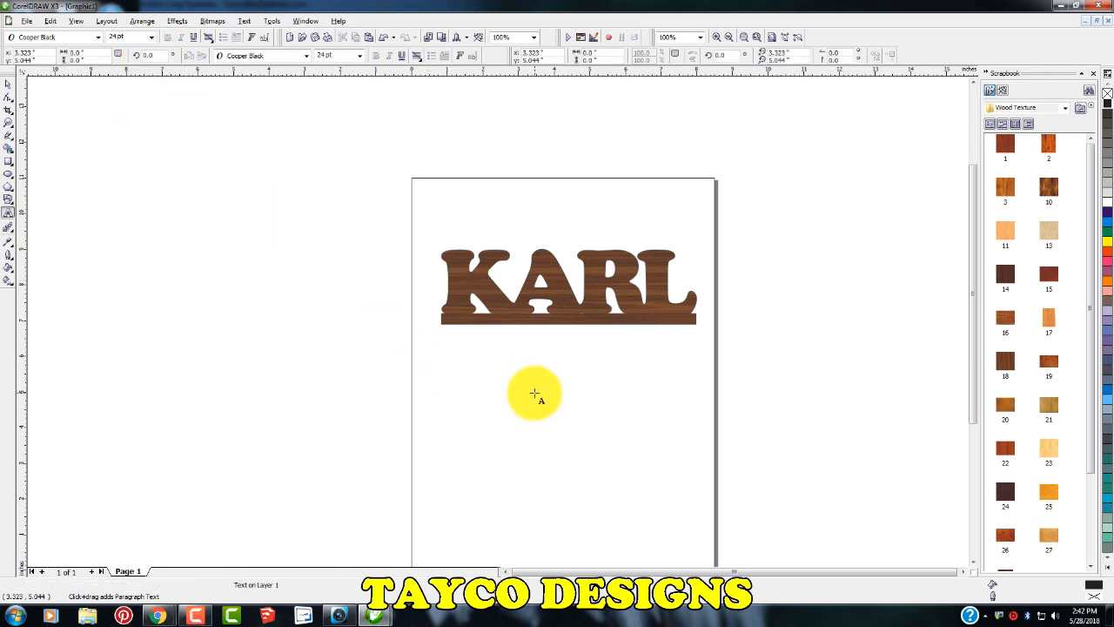
# Create the text 'KARL' in Cooper Black on the page and scale it larger
pyautogui.click(535, 392)
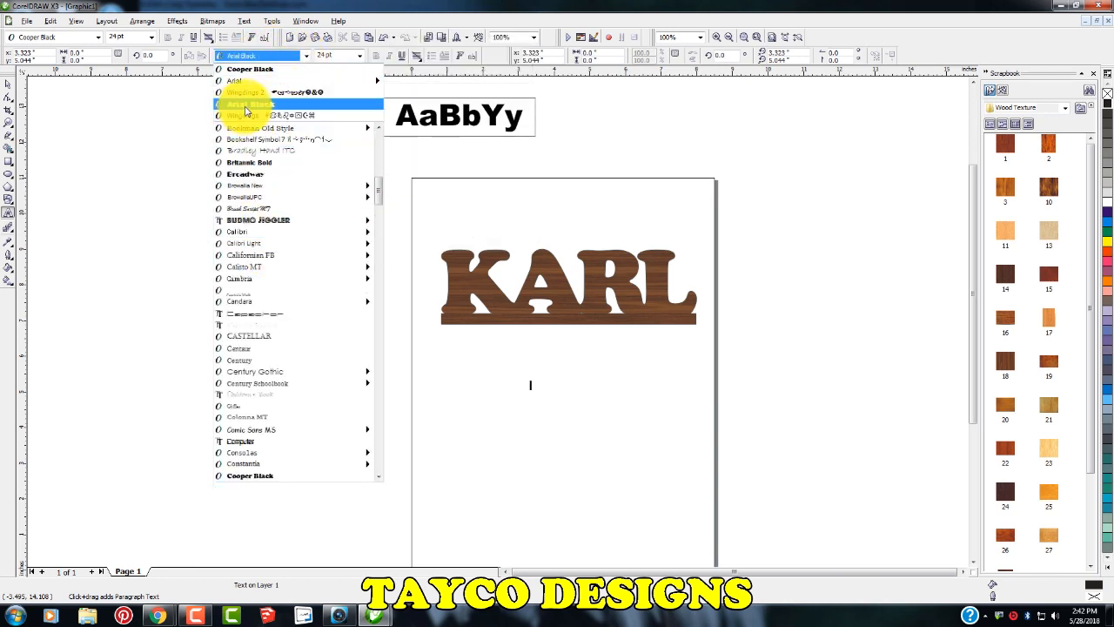
pyautogui.click(247, 104)
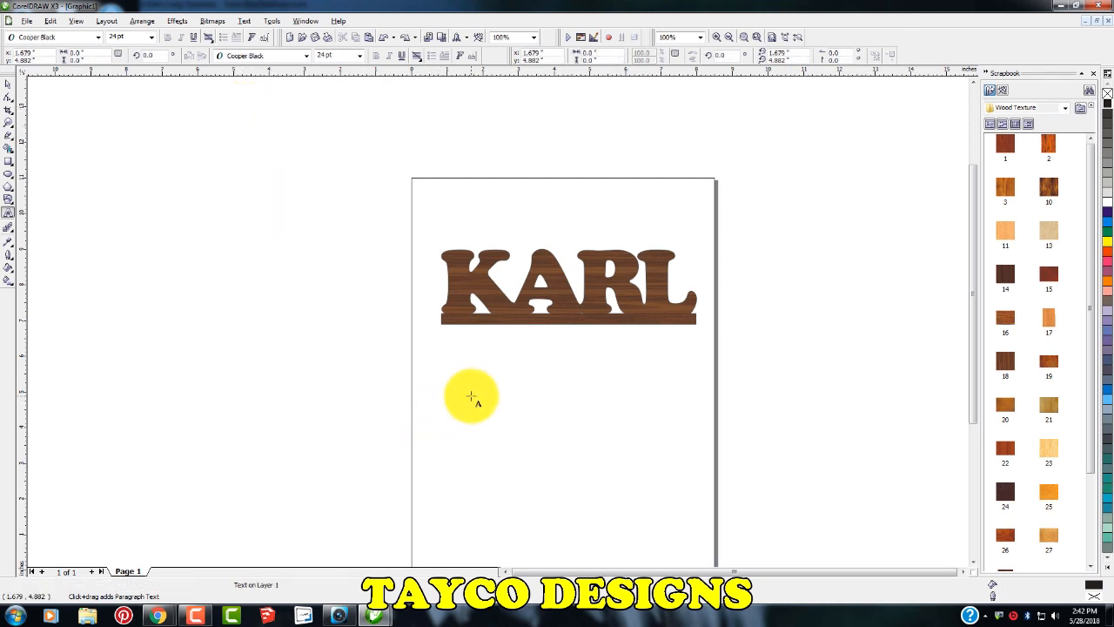
pyautogui.write('KARL')
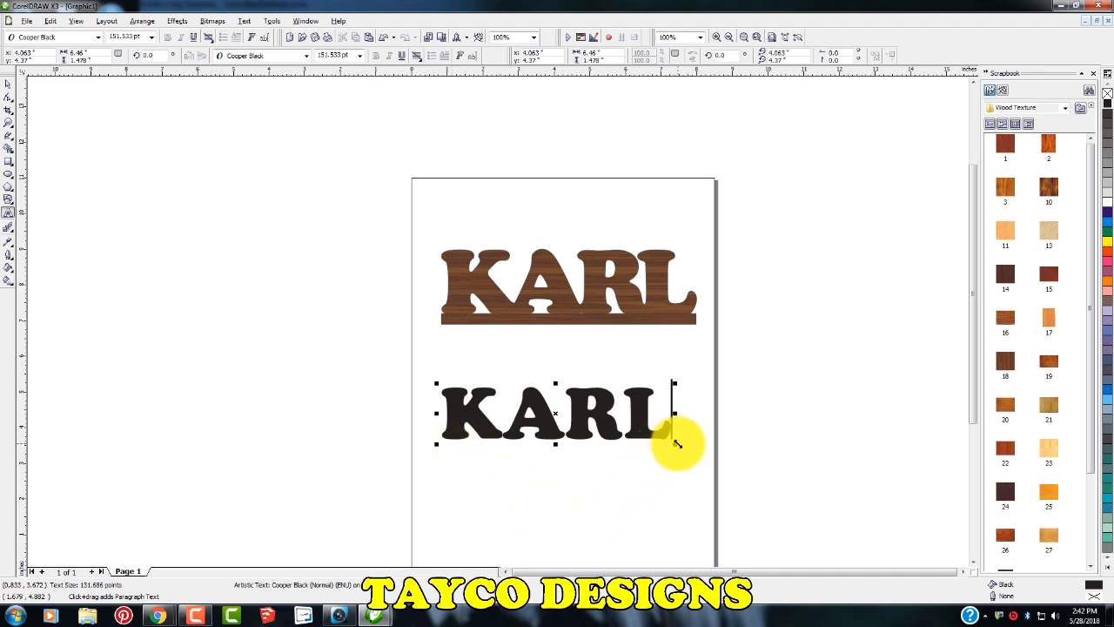
pyautogui.moveTo(675, 444); pyautogui.dragTo(688, 457)
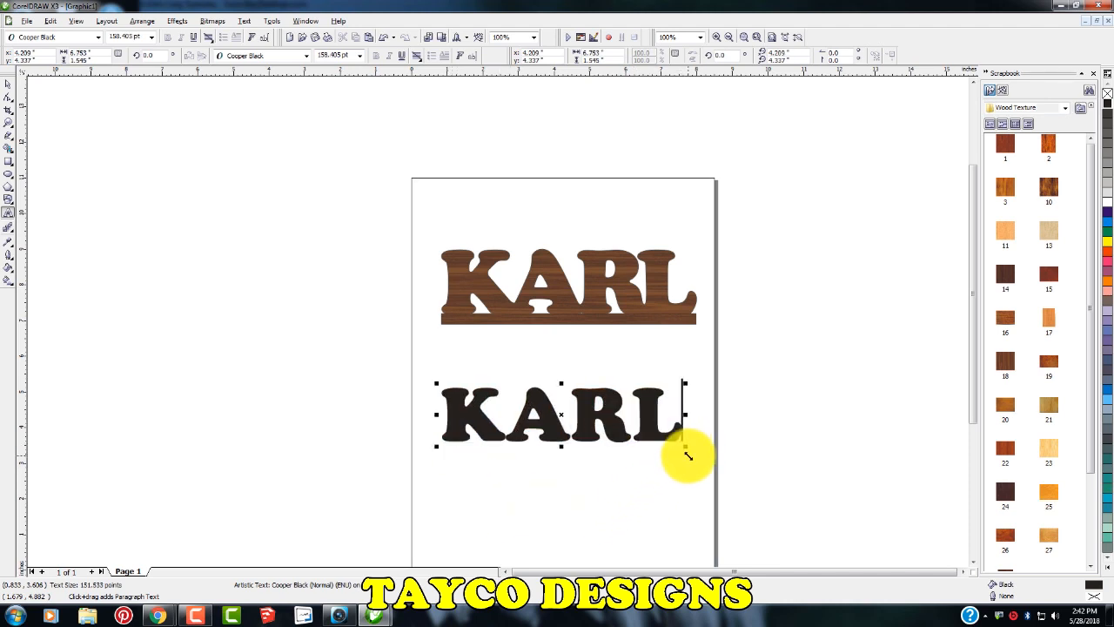
pyautogui.moveTo(432, 467)
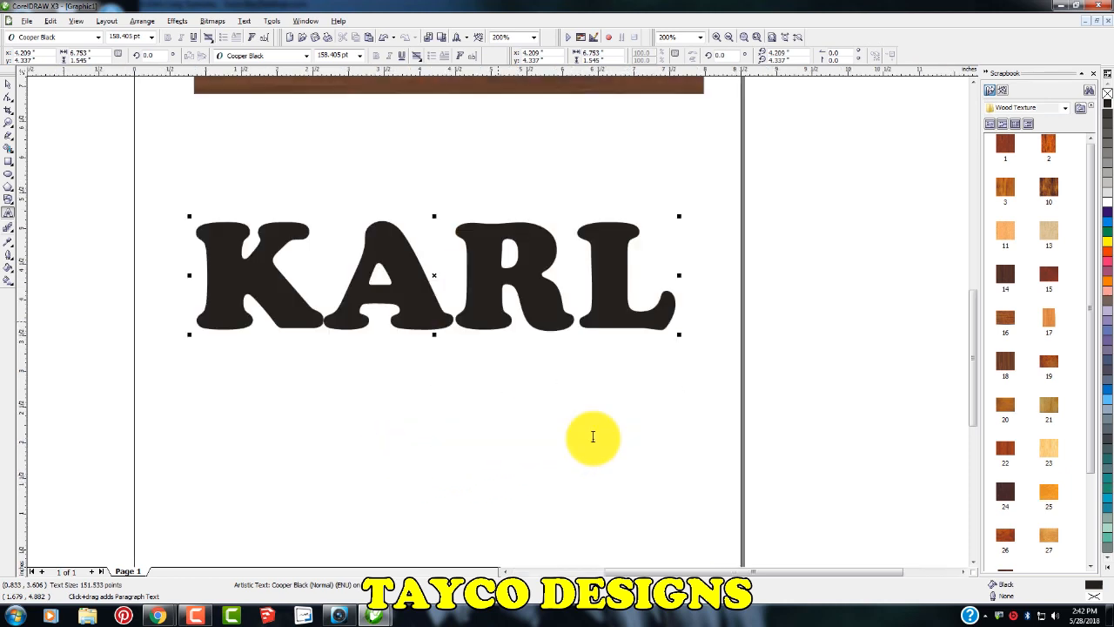
pyautogui.moveTo(300, 288)
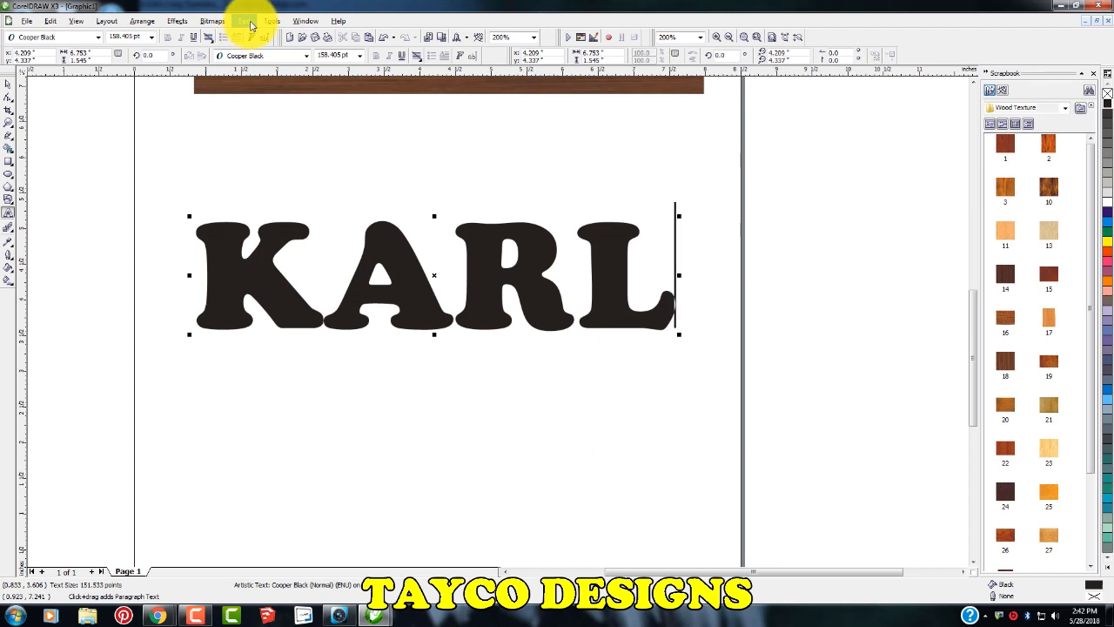
# Bring up Character Formatting from the Text menu to adjust KARL's kerning
pyautogui.click(244, 21)
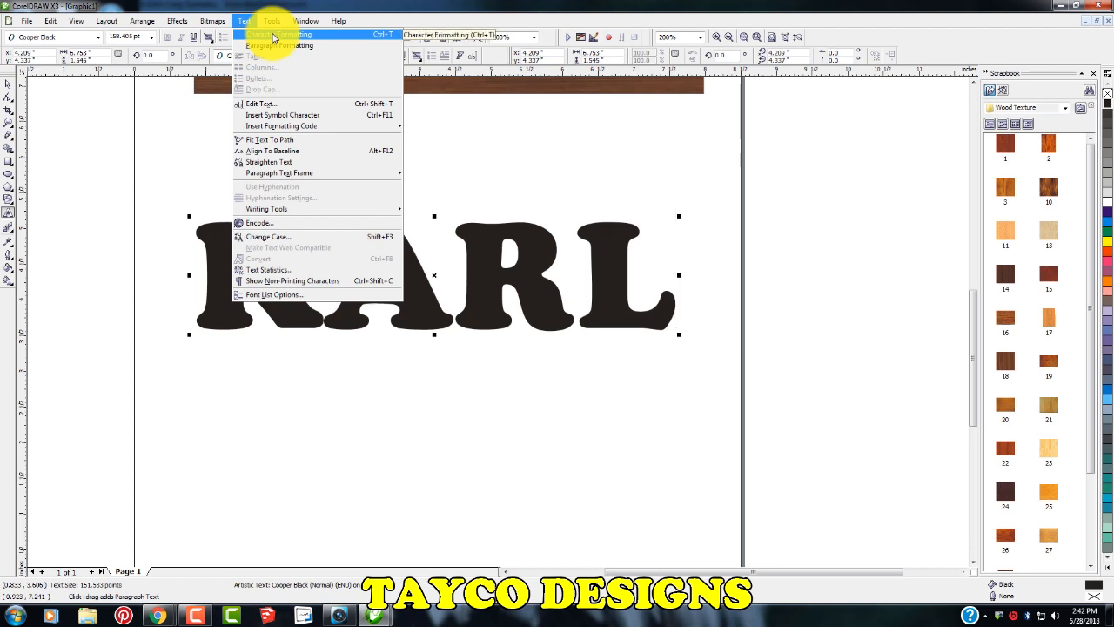
pyautogui.click(279, 35)
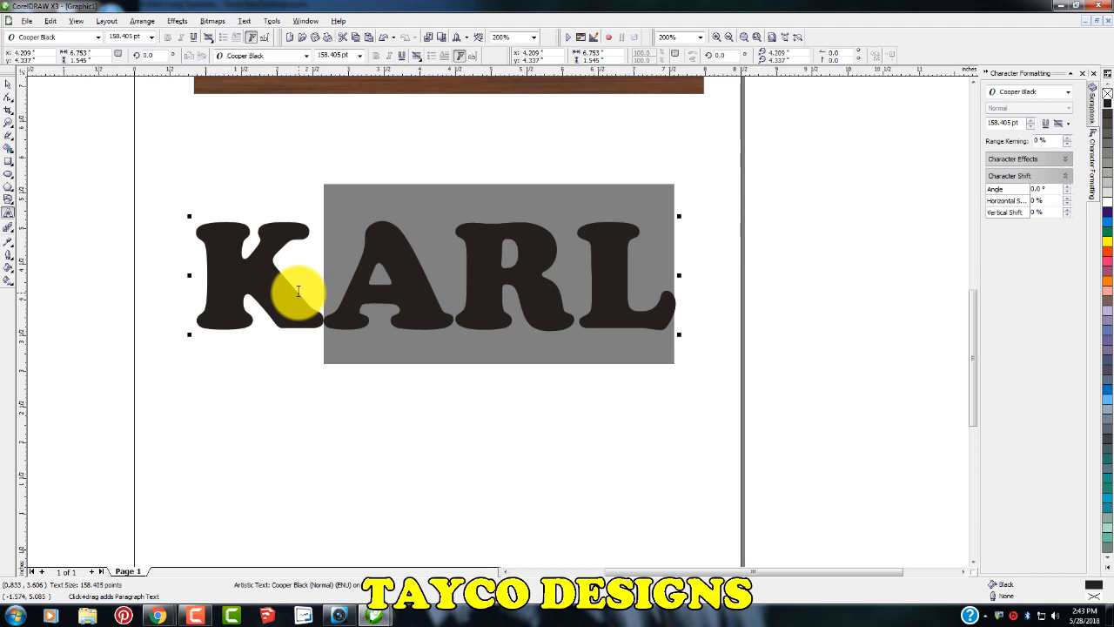
pyautogui.moveTo(703, 139)
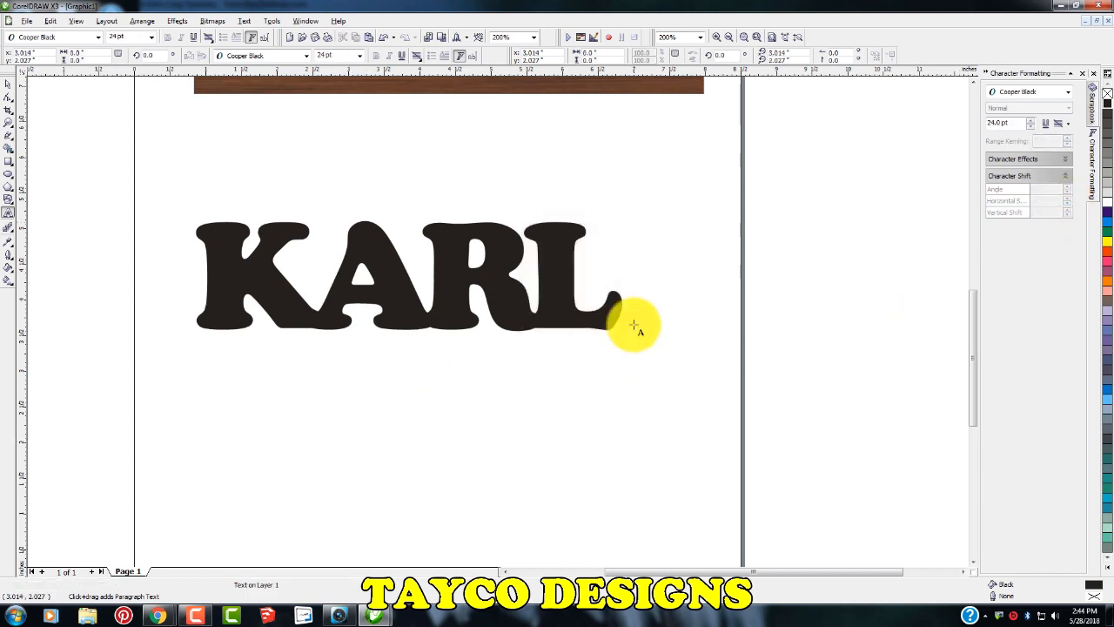
# Draw a long thin rectangle beneath the KARL letters as a base bar
pyautogui.click(350, 432)
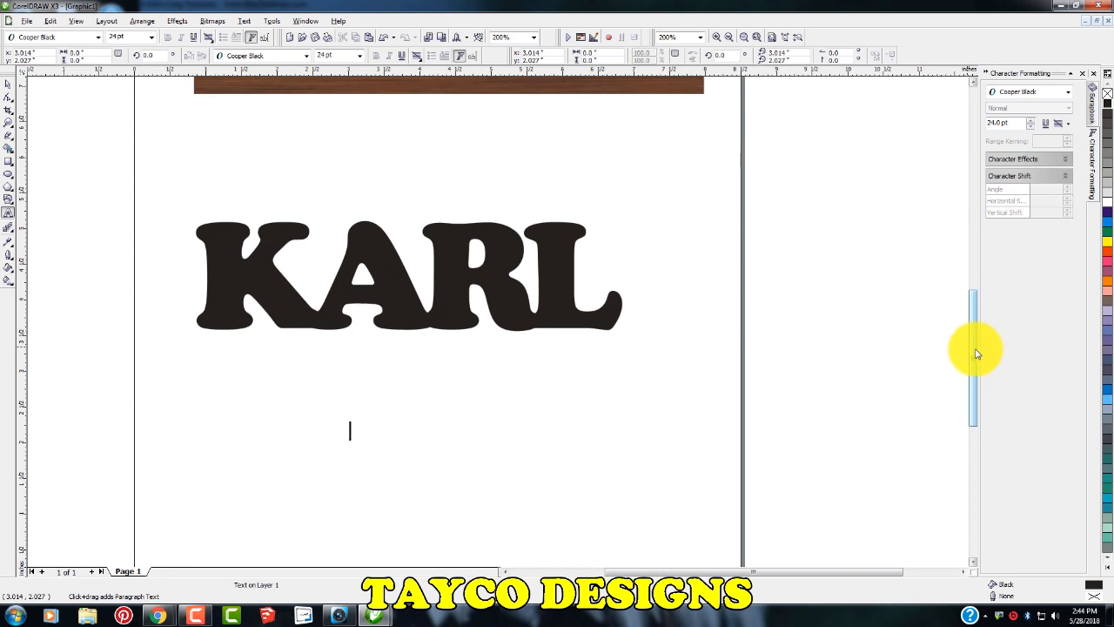
pyautogui.scroll(-3)
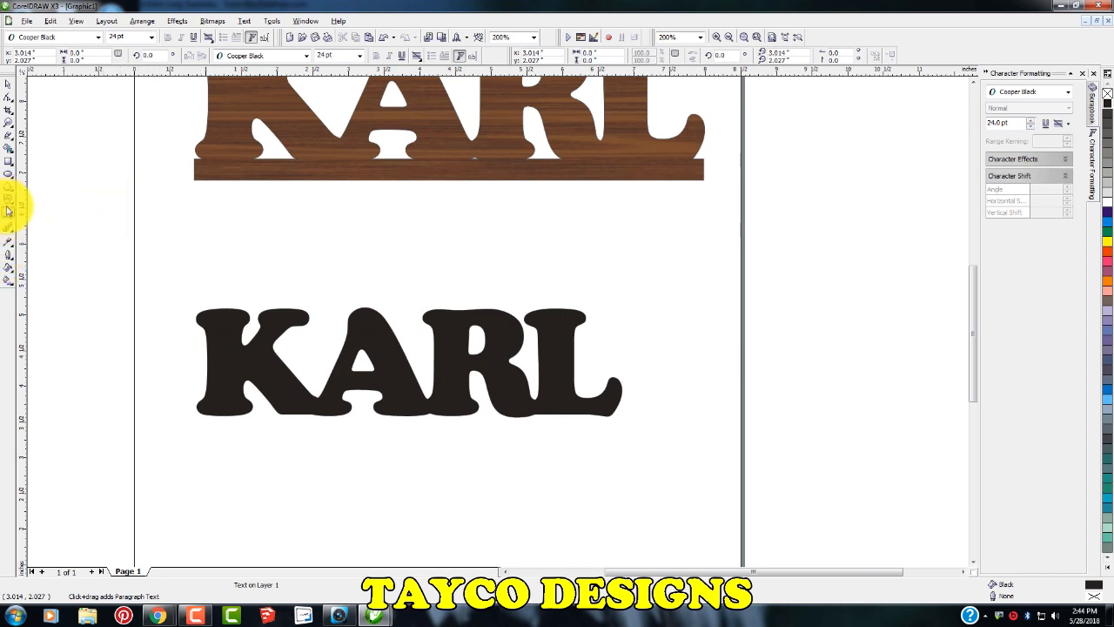
pyautogui.click(350, 519)
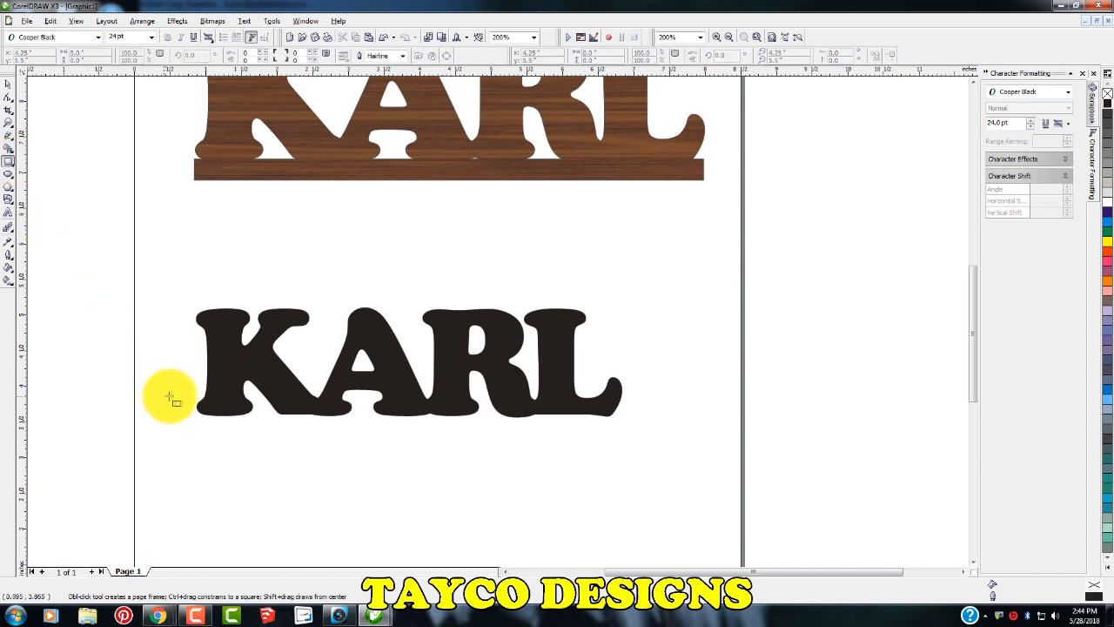
pyautogui.moveTo(171, 397); pyautogui.dragTo(592, 461)
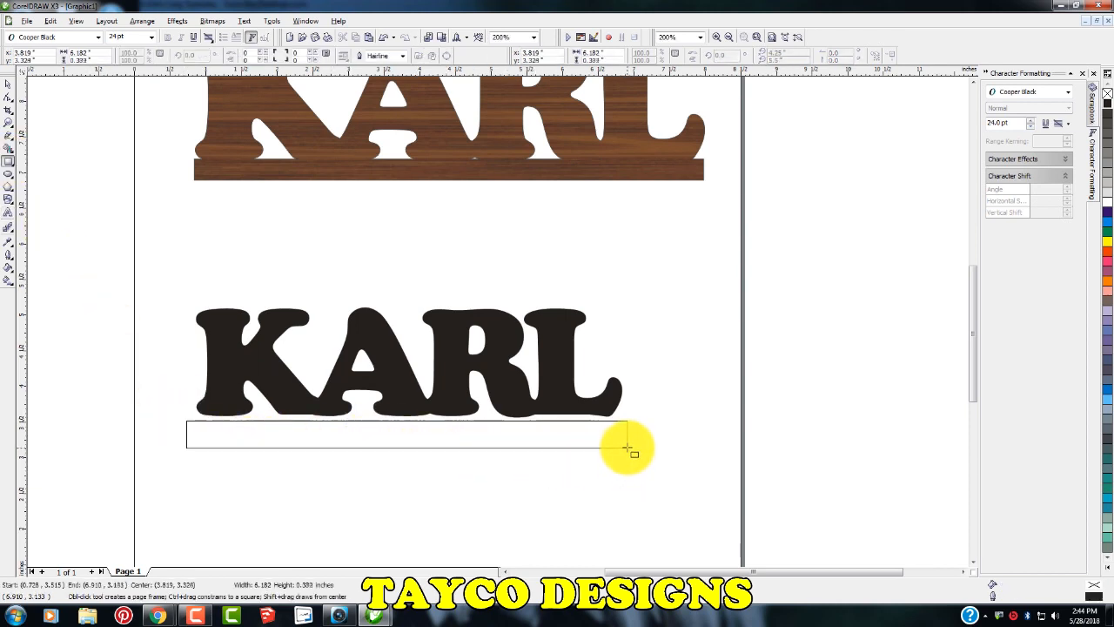
pyautogui.moveTo(627, 449); pyautogui.dragTo(392, 456)
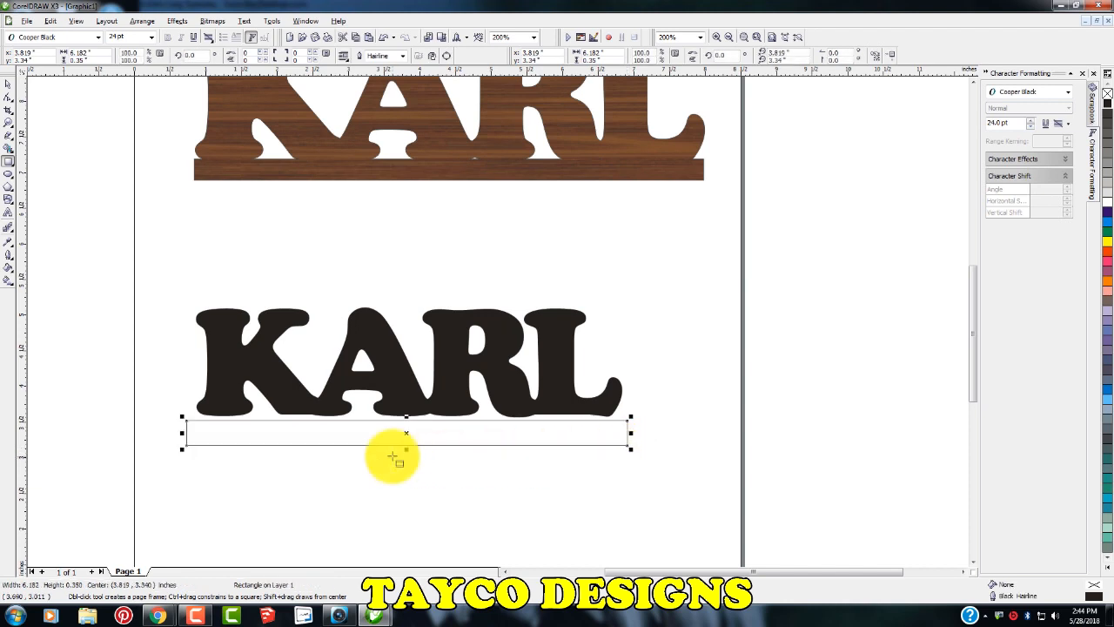
pyautogui.moveTo(157, 467)
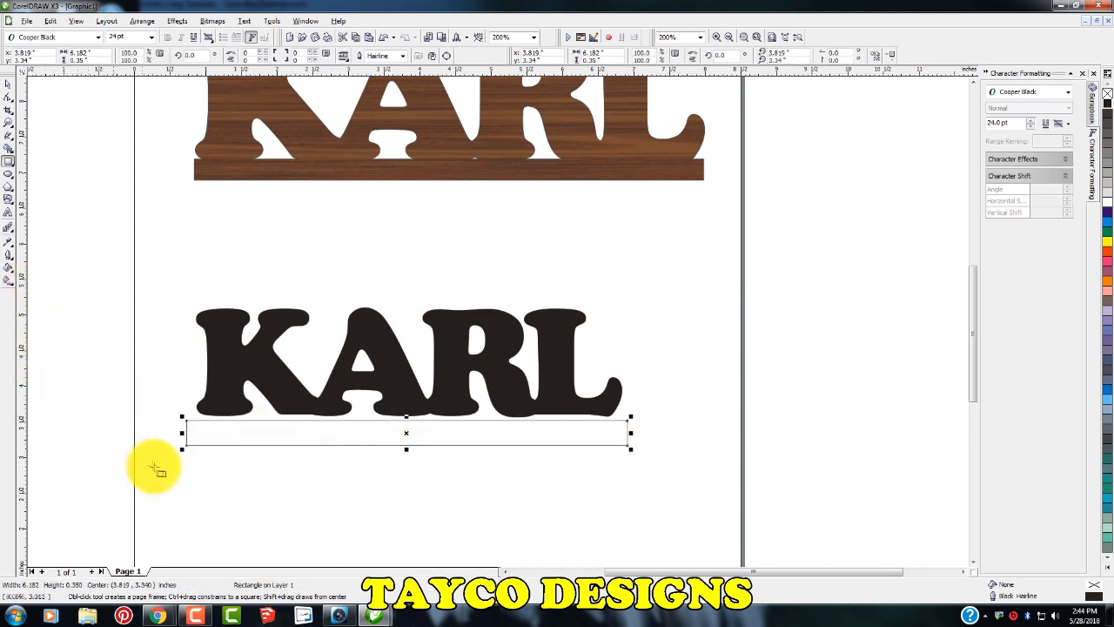
pyautogui.moveTo(206, 304)
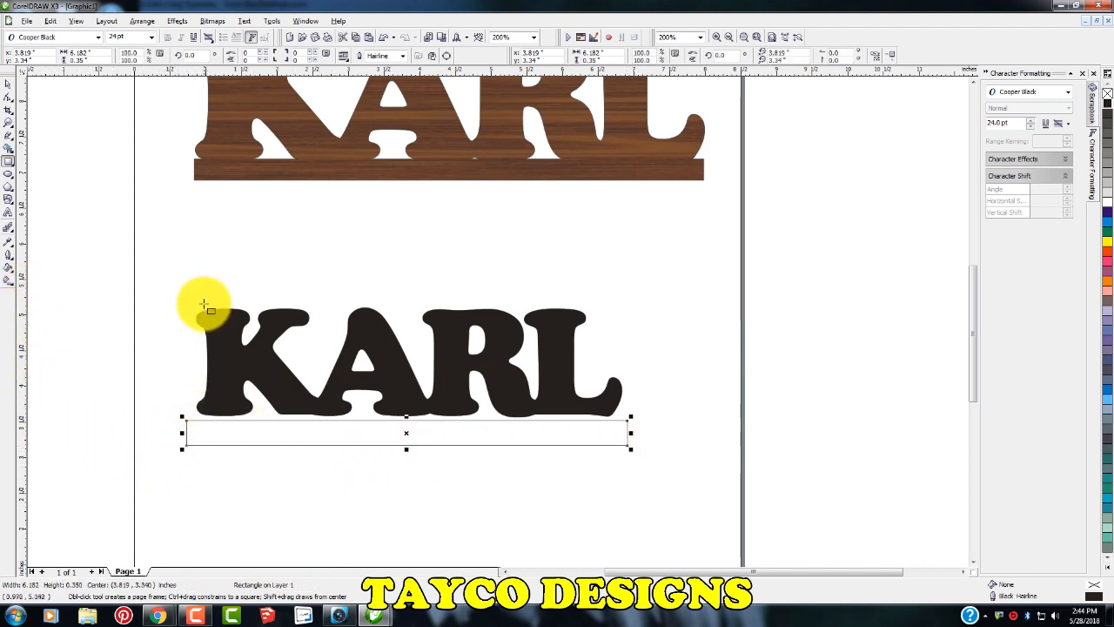
pyautogui.moveTo(21, 304)
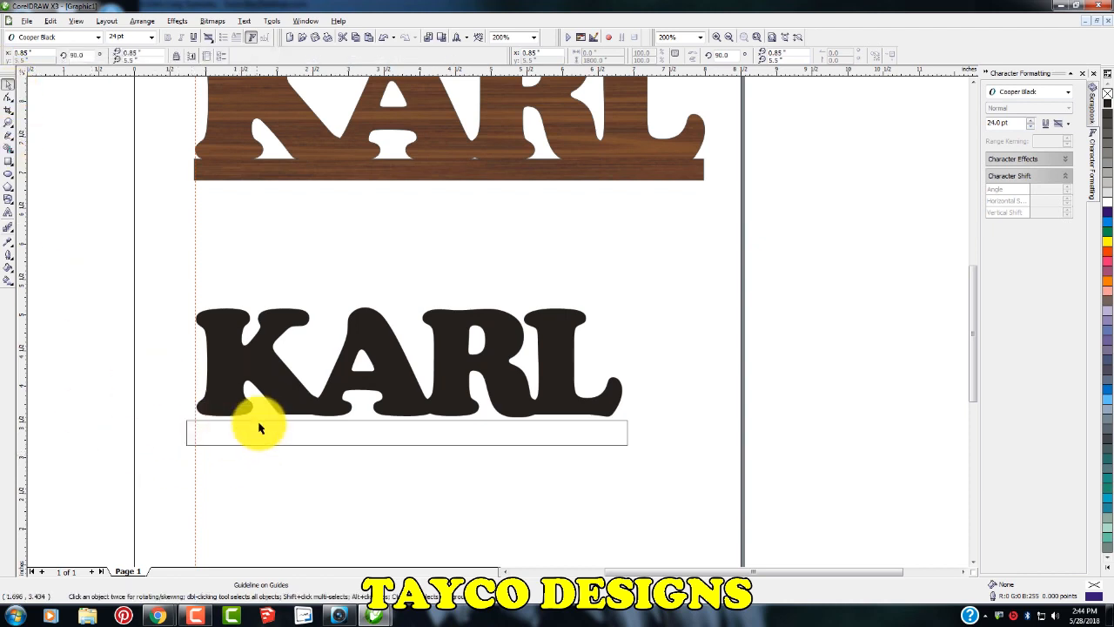
# Stretch the base bar to the word's width and move it up against the letter bottoms
pyautogui.click(259, 432)
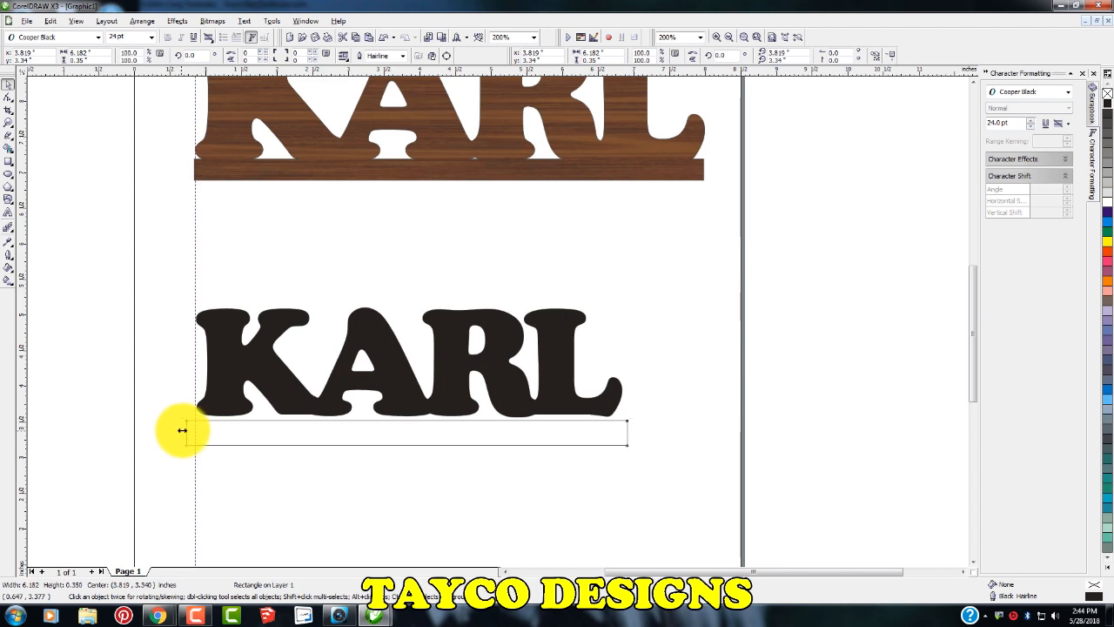
pyautogui.moveTo(198, 430); pyautogui.dragTo(192, 430)
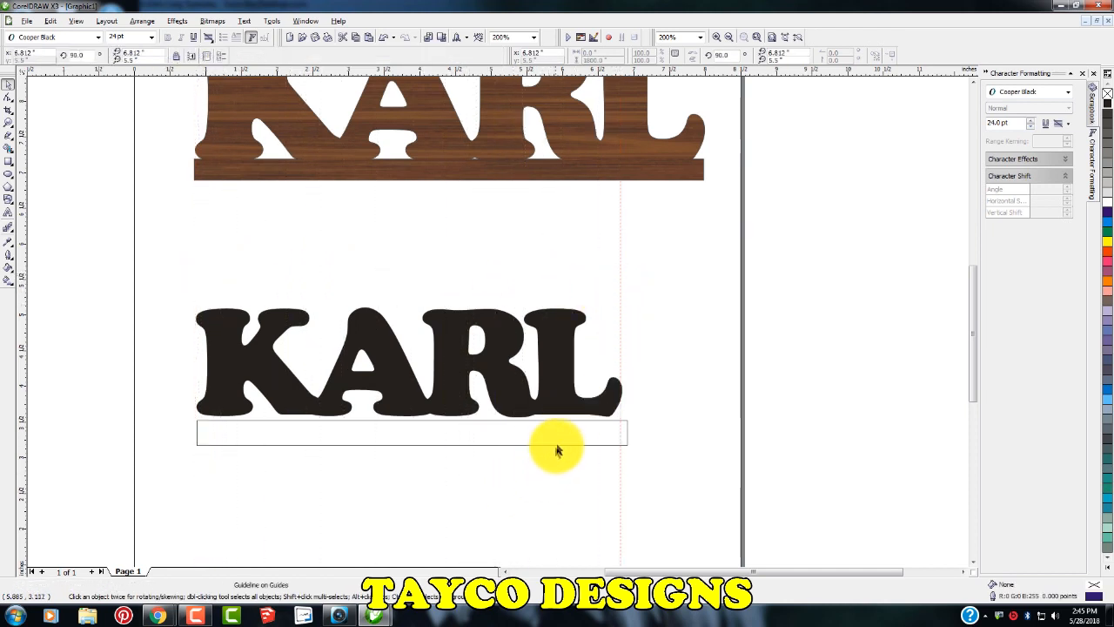
pyautogui.click(557, 432)
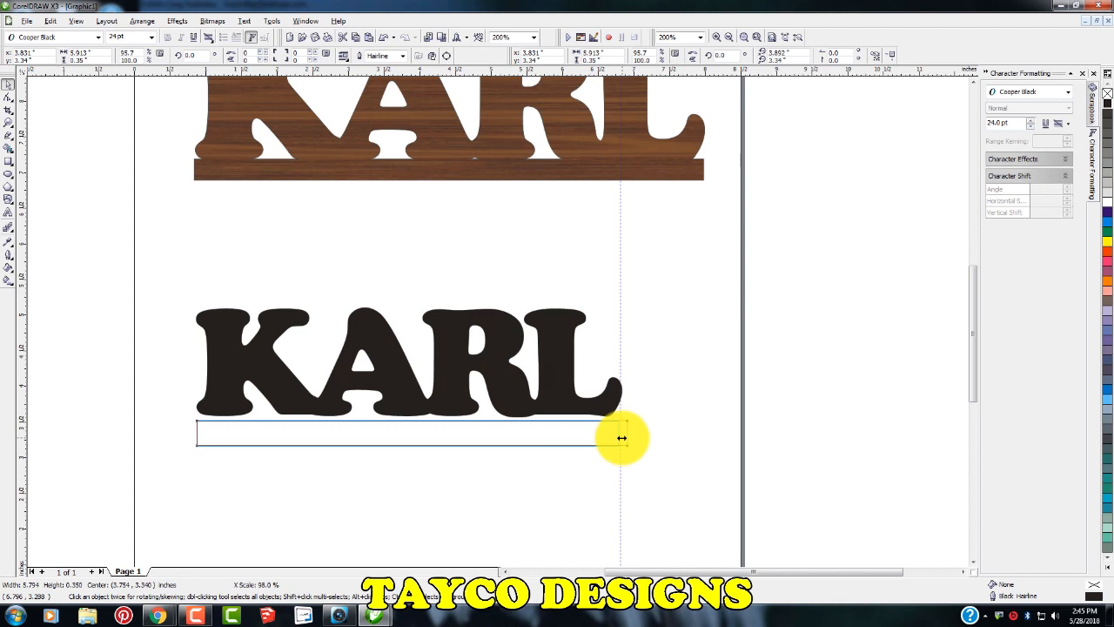
pyautogui.click(409, 436)
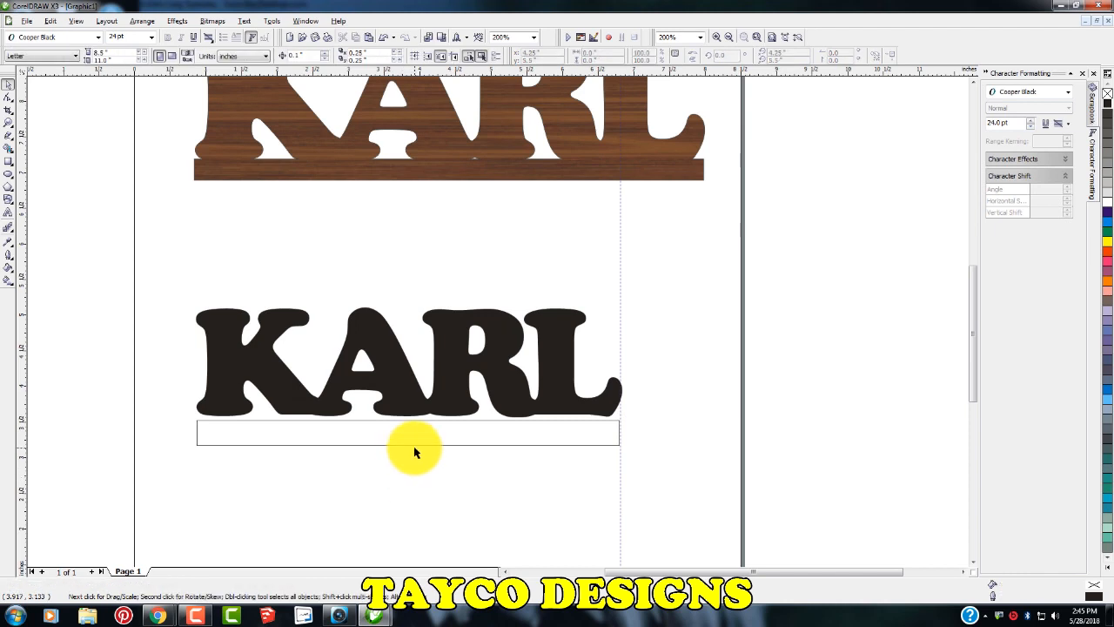
pyautogui.click(410, 432)
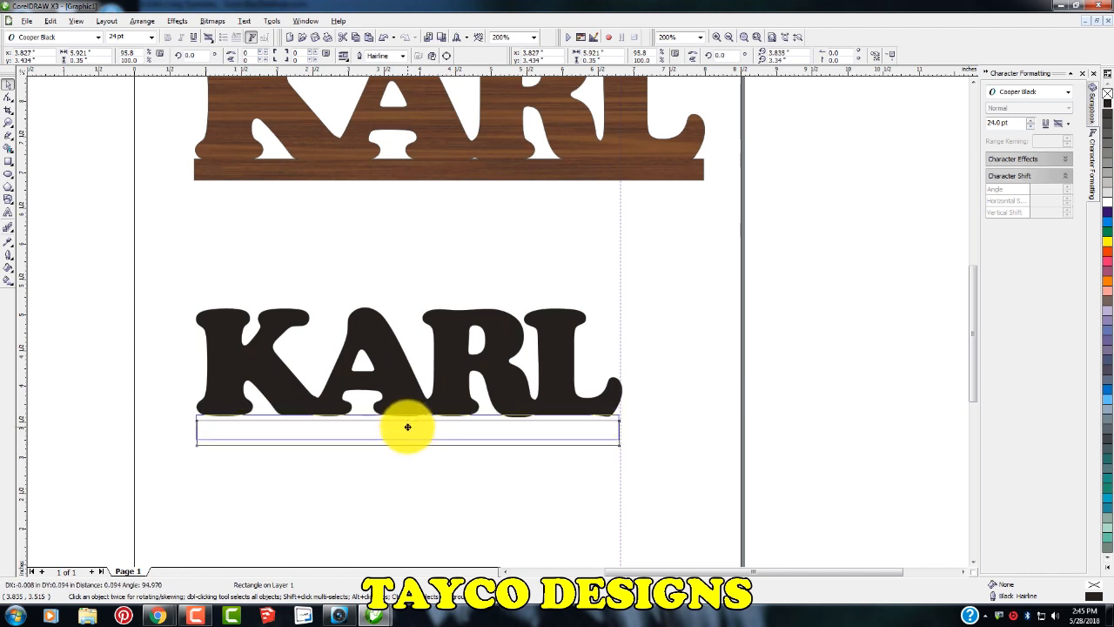
pyautogui.click(407, 426)
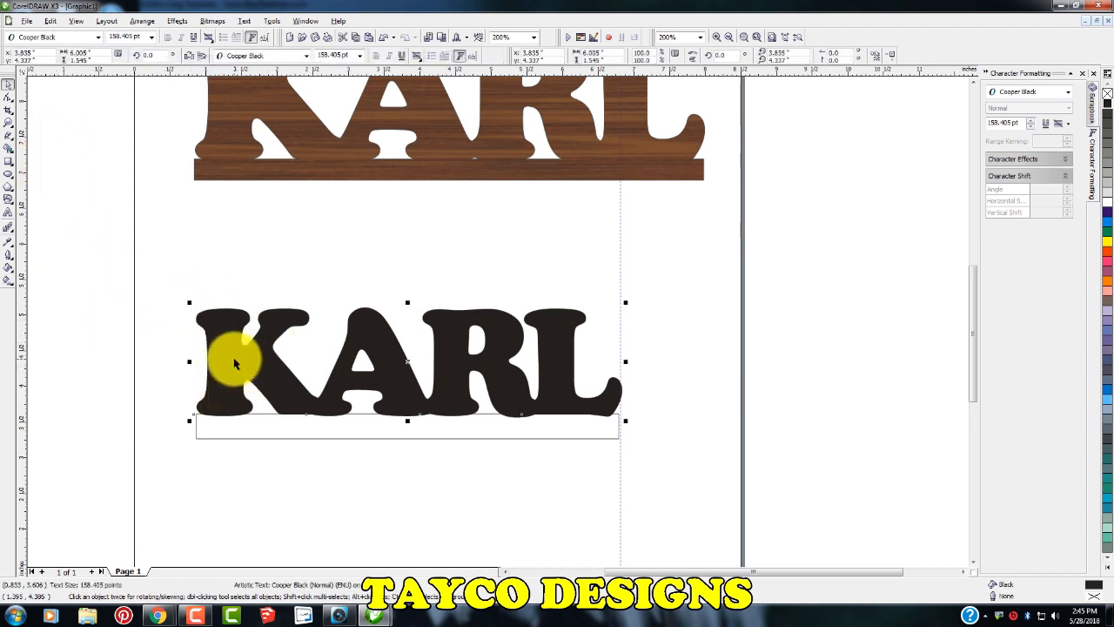
pyautogui.moveTo(1041, 376)
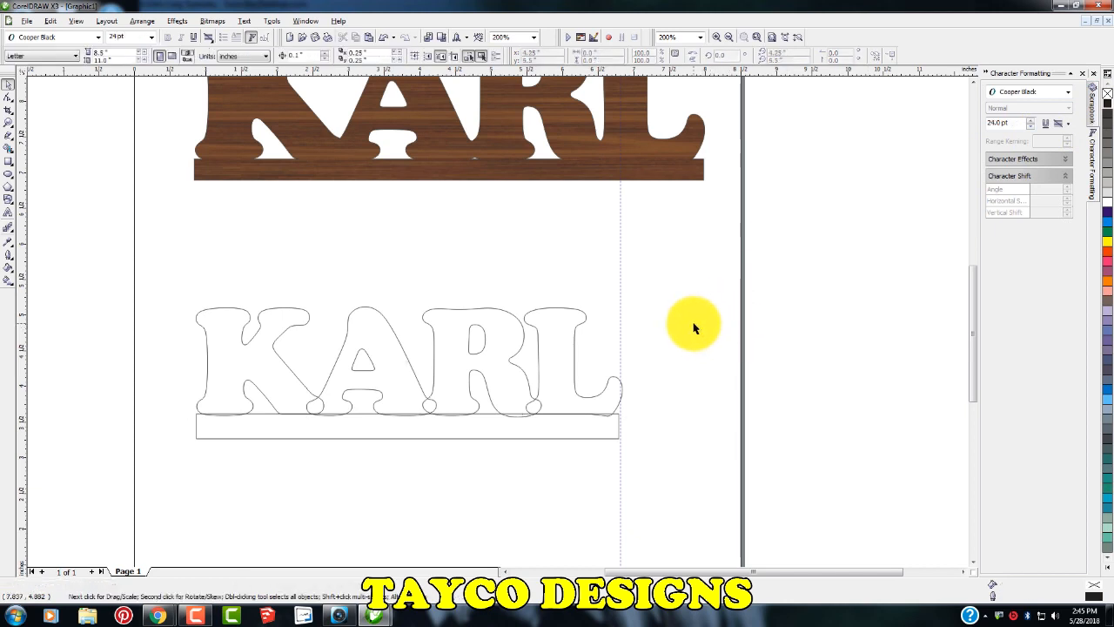
pyautogui.moveTo(536, 392)
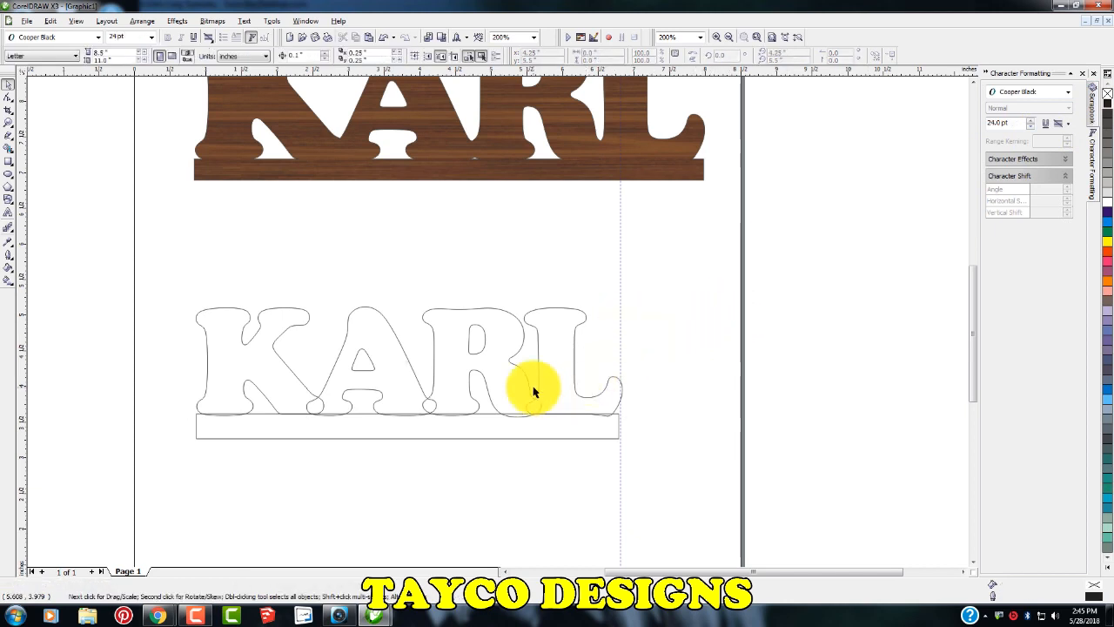
pyautogui.moveTo(220, 414)
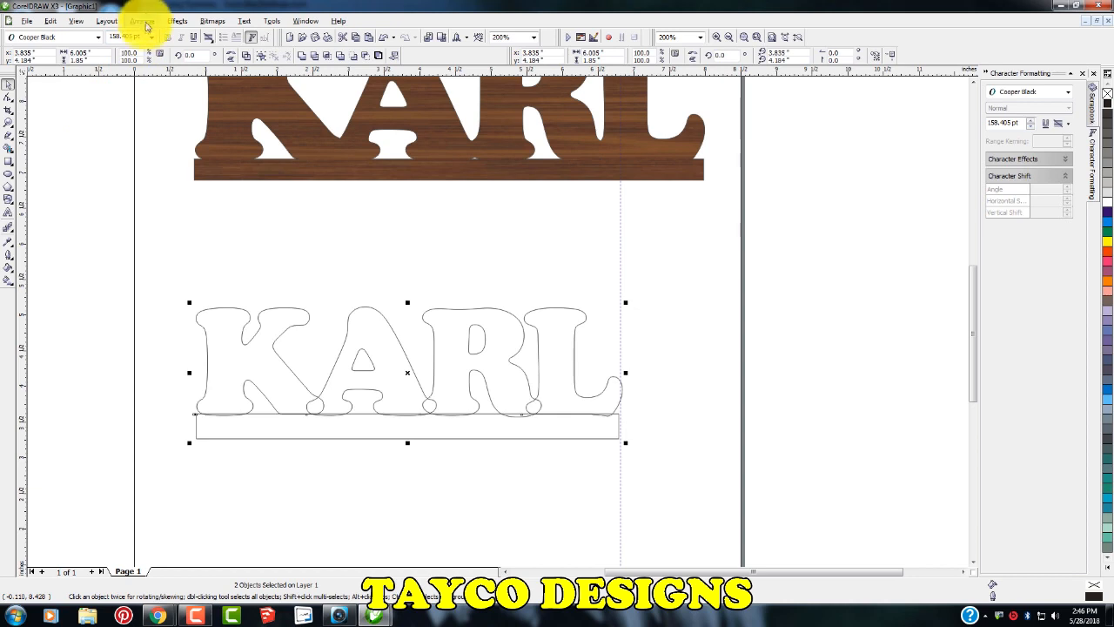
# Reach the Arrange shaping commands to weld the letters and base bar together
pyautogui.click(141, 20)
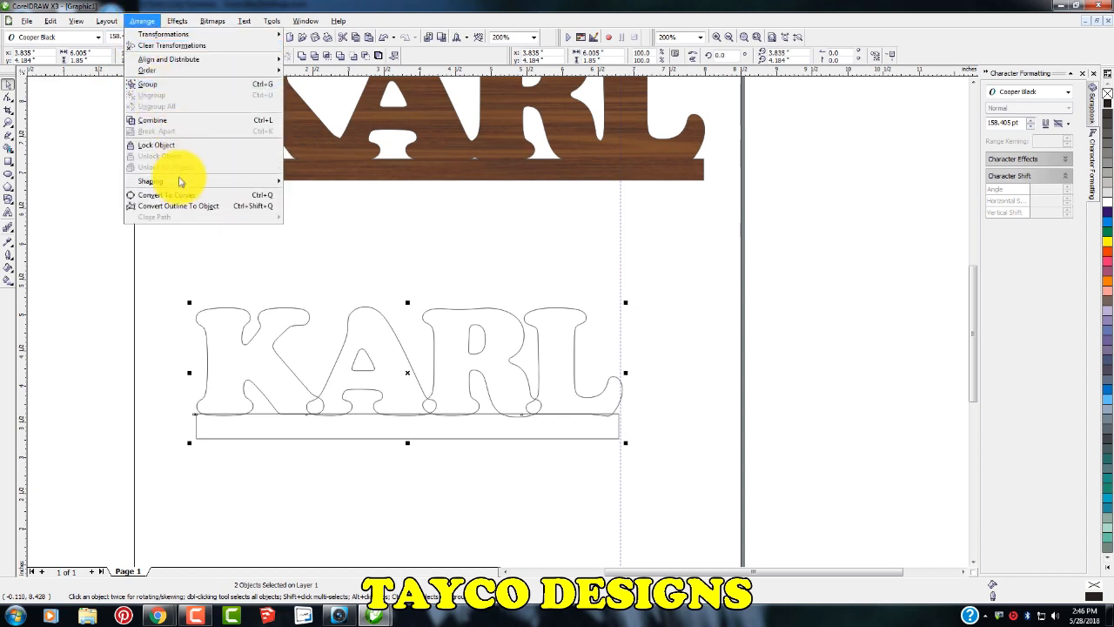
pyautogui.moveTo(150, 181)
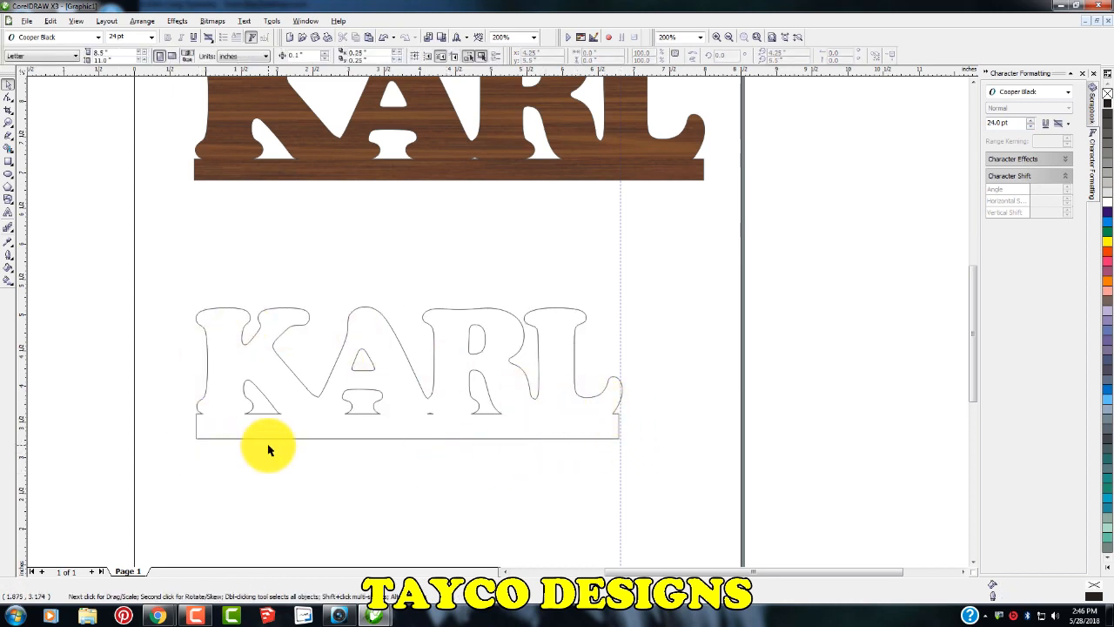
pyautogui.moveTo(258, 403)
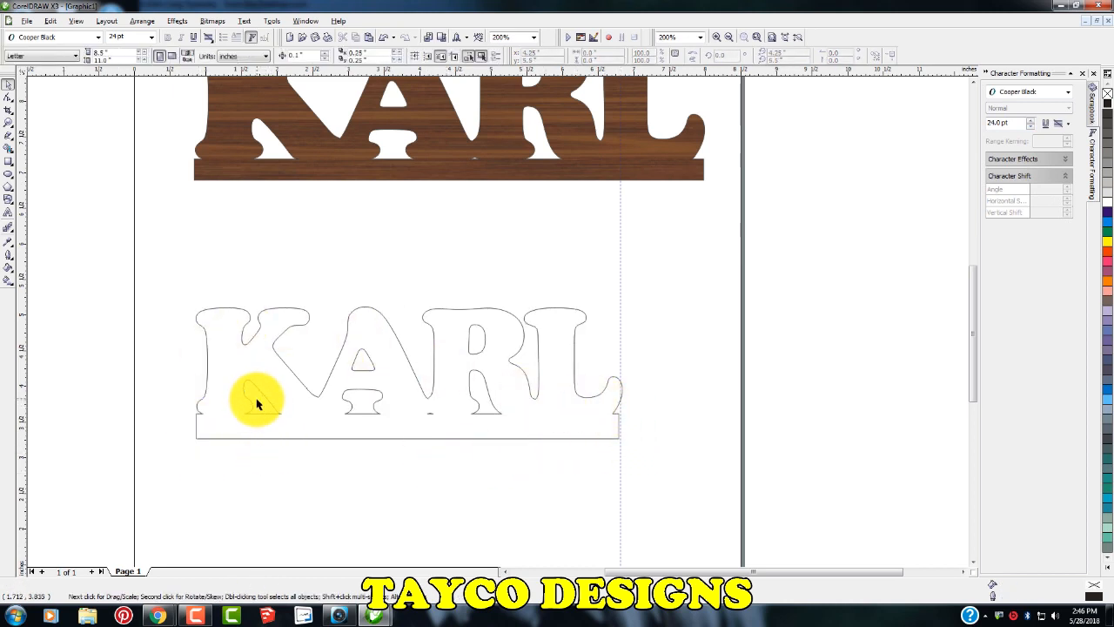
pyautogui.moveTo(369, 387)
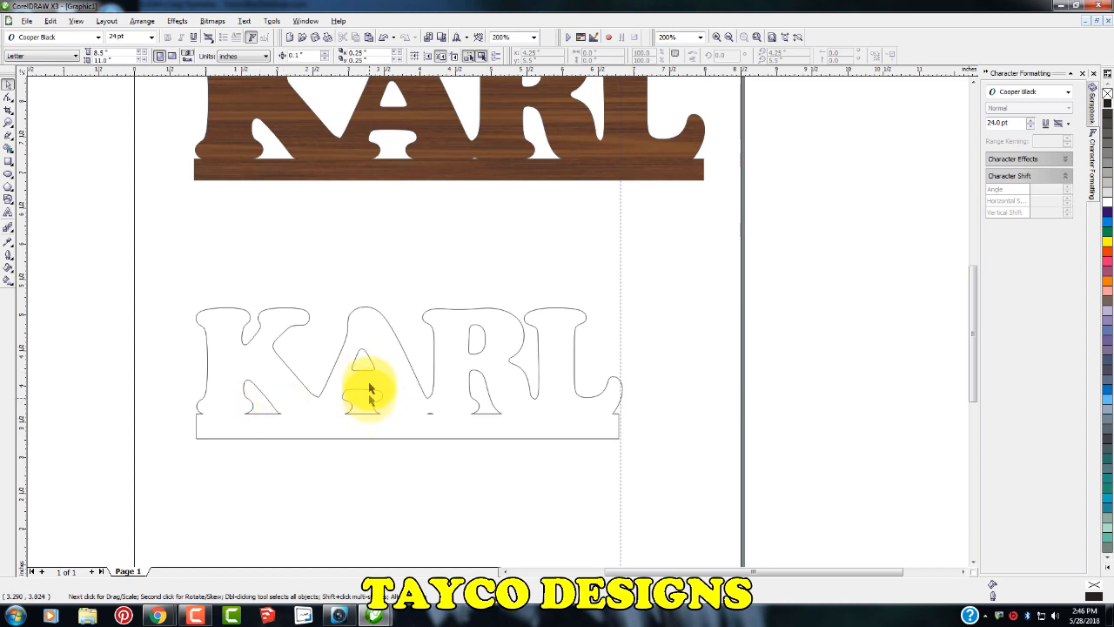
pyautogui.moveTo(478, 366)
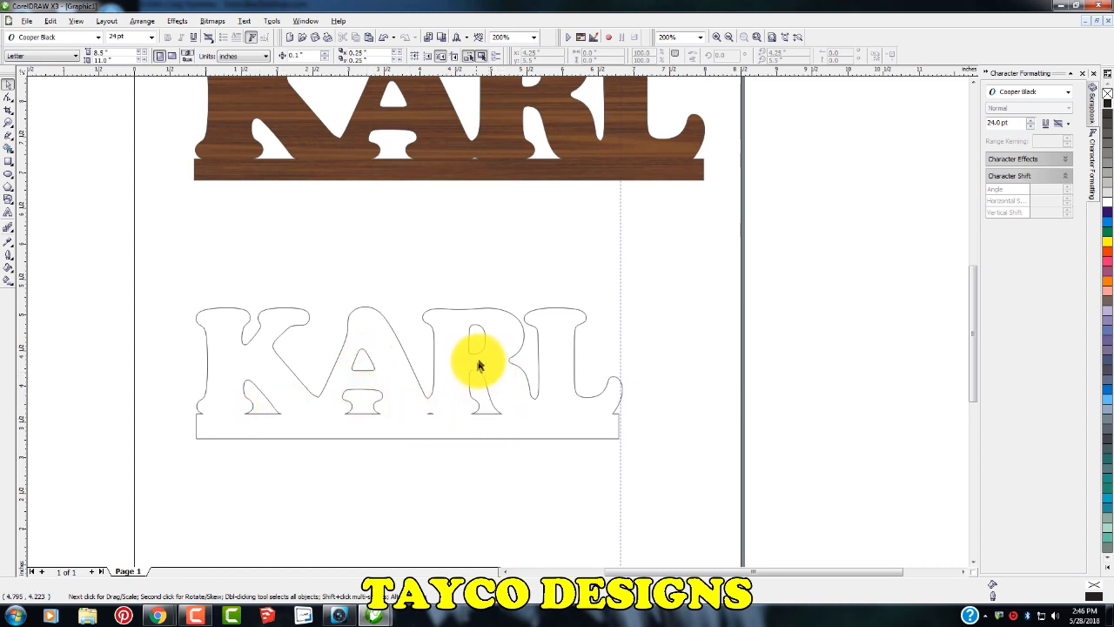
pyautogui.moveTo(557, 407)
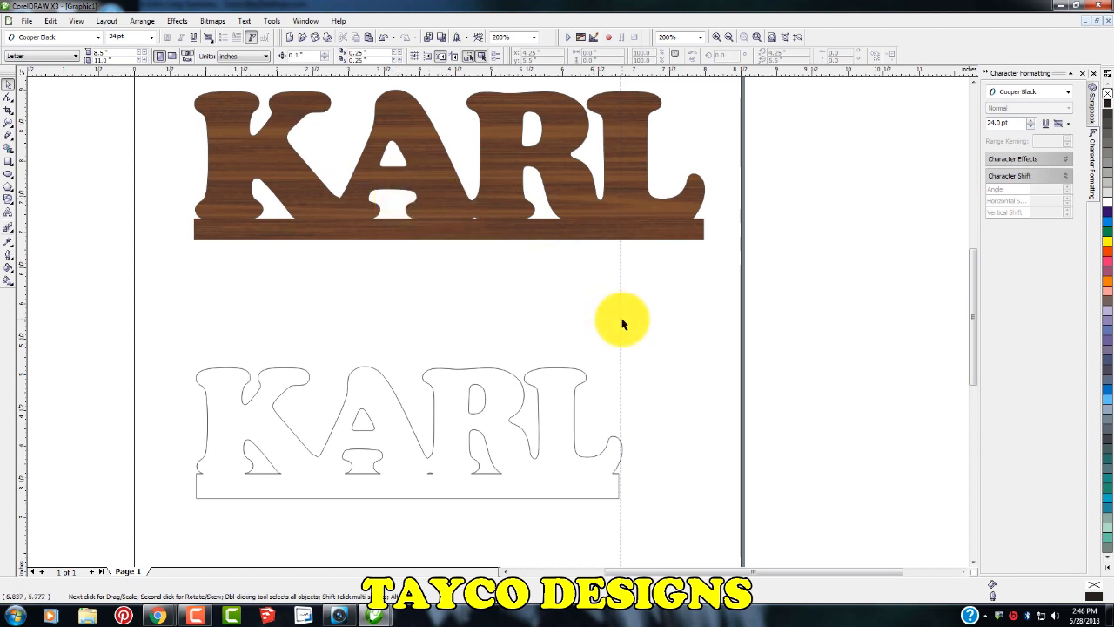
pyautogui.moveTo(620, 309)
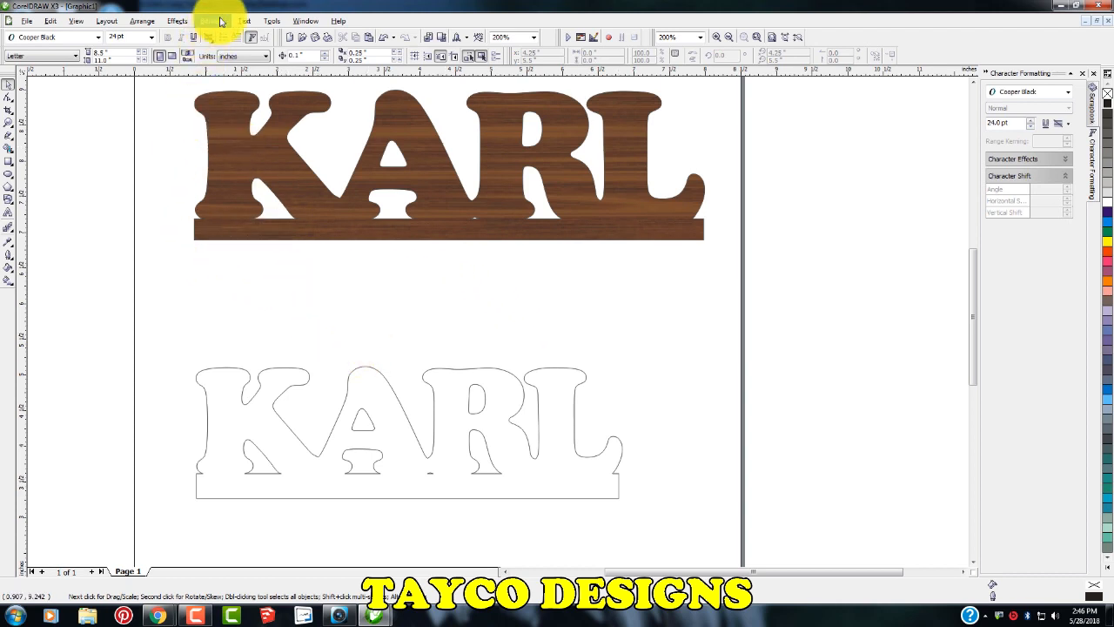
# Browse the Scrapbook's wood texture collection from the Tools menu
pyautogui.click(271, 21)
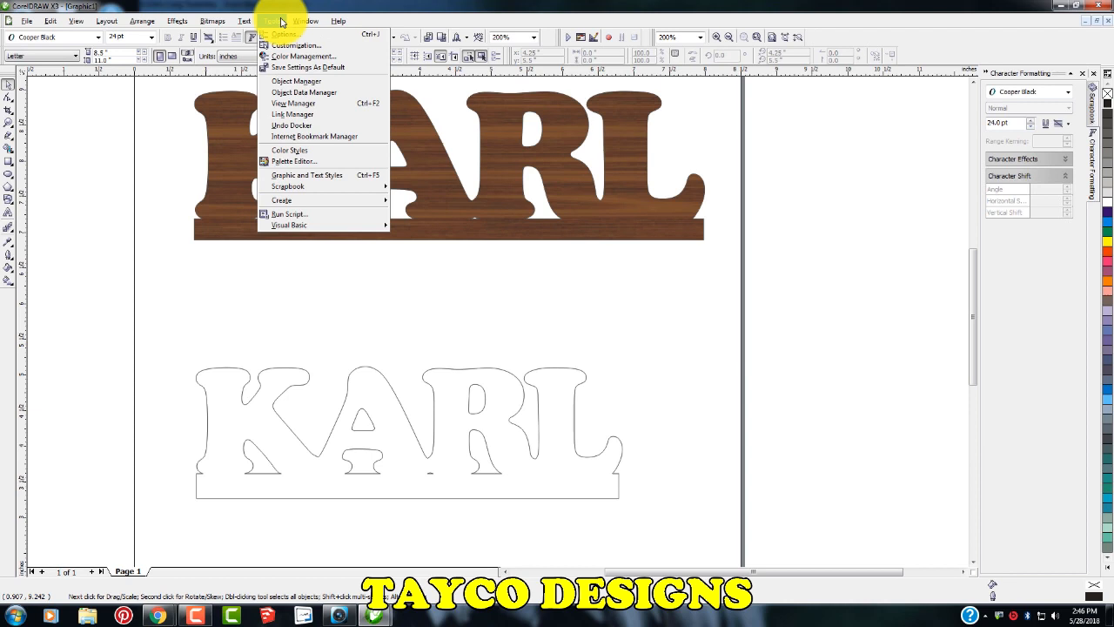
pyautogui.moveTo(268, 22)
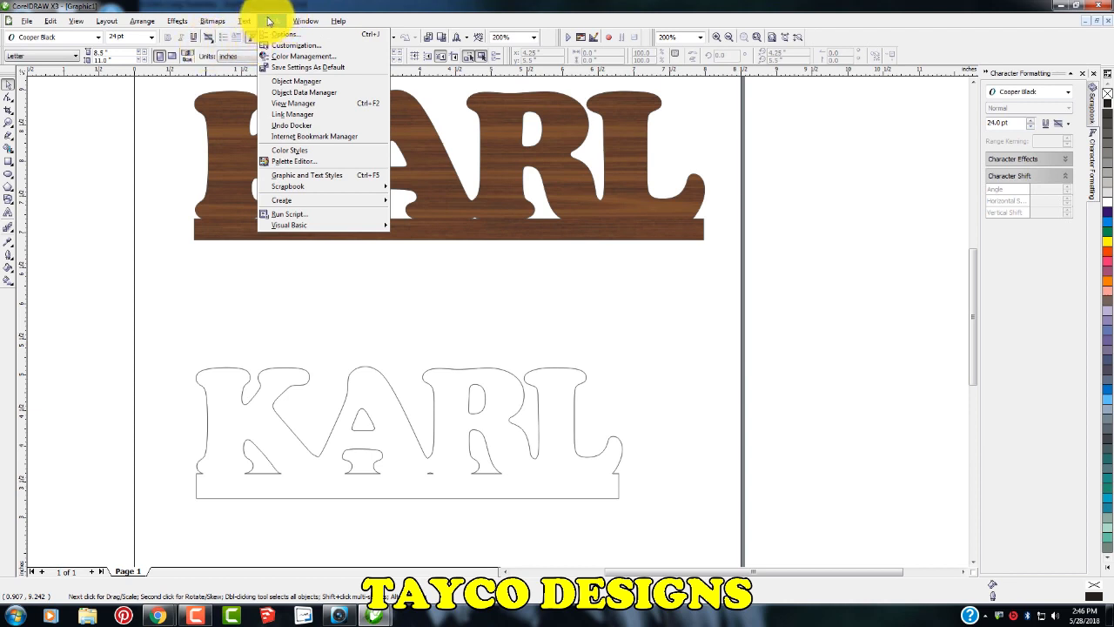
pyautogui.moveTo(306, 174)
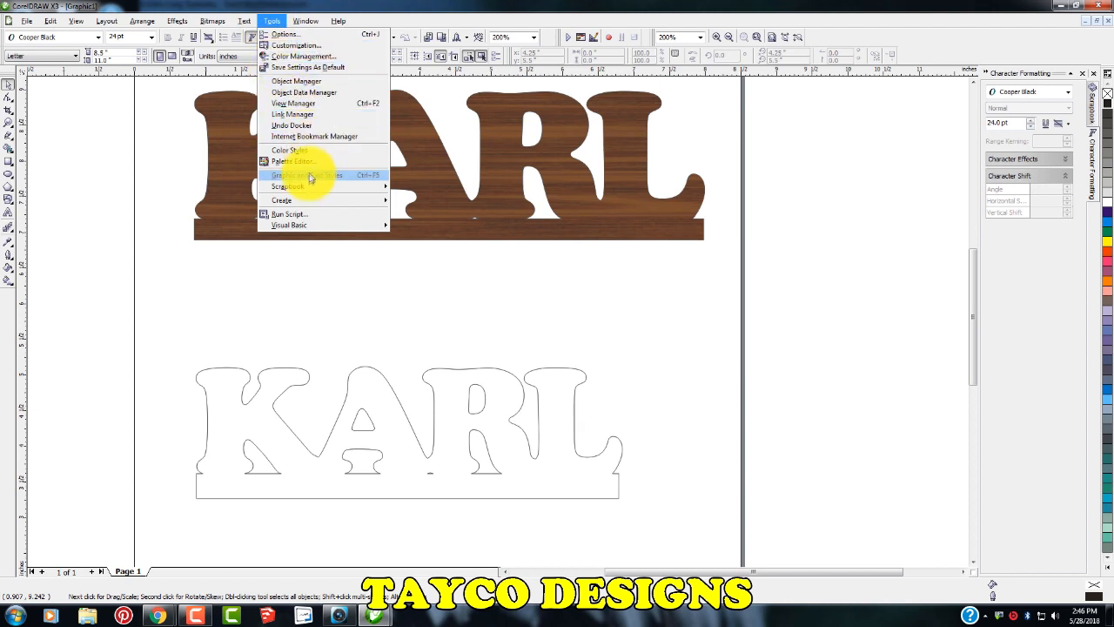
pyautogui.moveTo(287, 184)
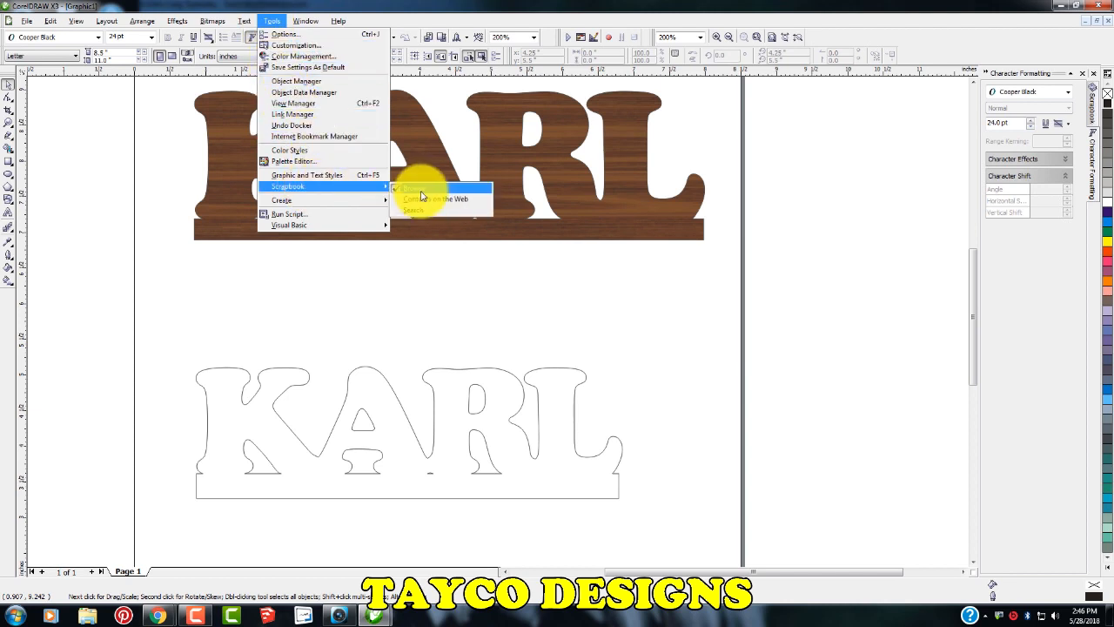
pyautogui.click(426, 188)
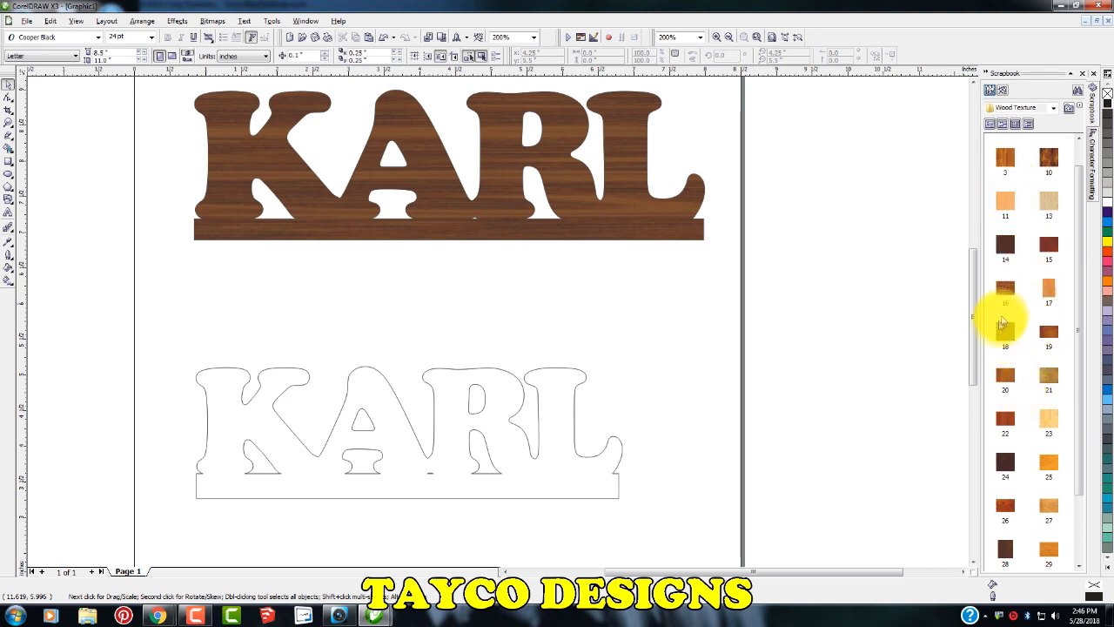
pyautogui.moveTo(1054, 460)
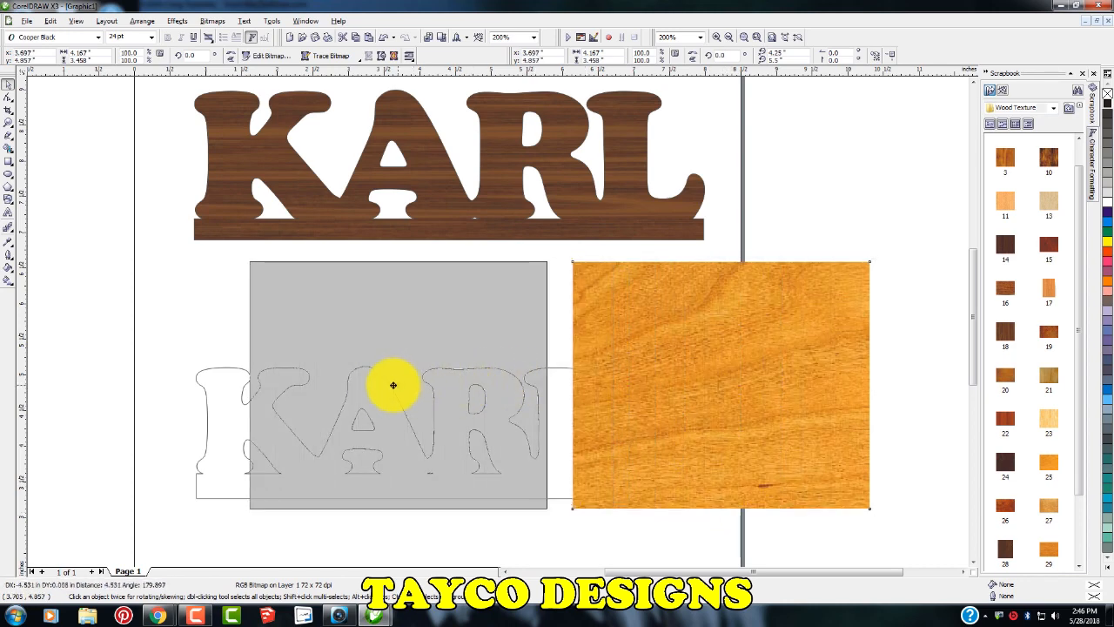
# Place a wood-grain bitmap over the KARL outline and widen it to span the whole word
pyautogui.moveTo(394, 385); pyautogui.dragTo(338, 385)
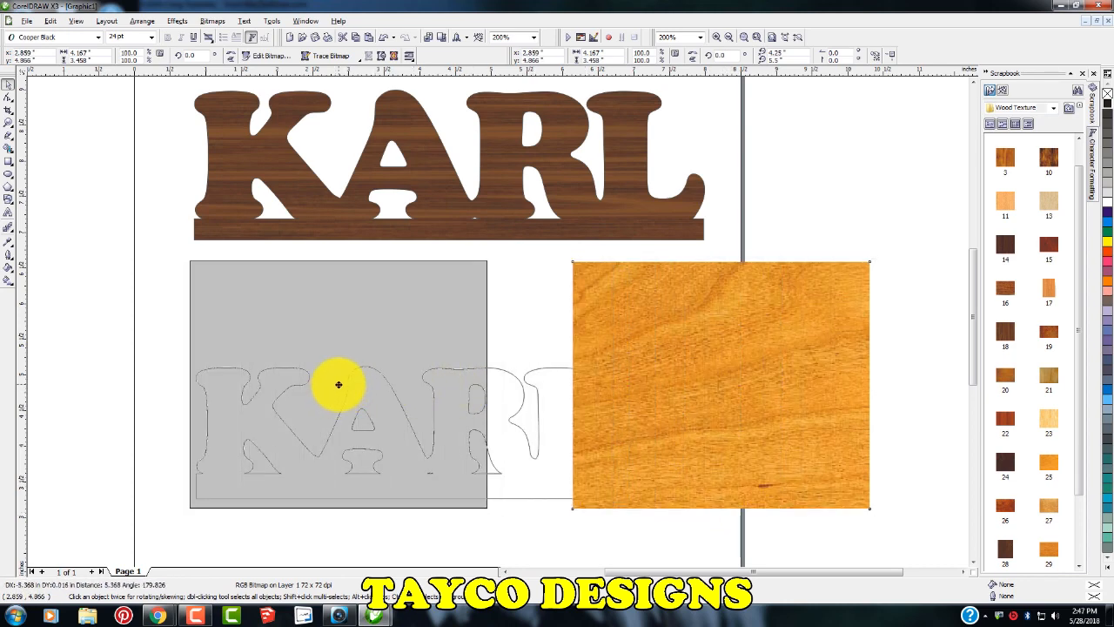
pyautogui.moveTo(721, 384); pyautogui.dragTo(338, 385)
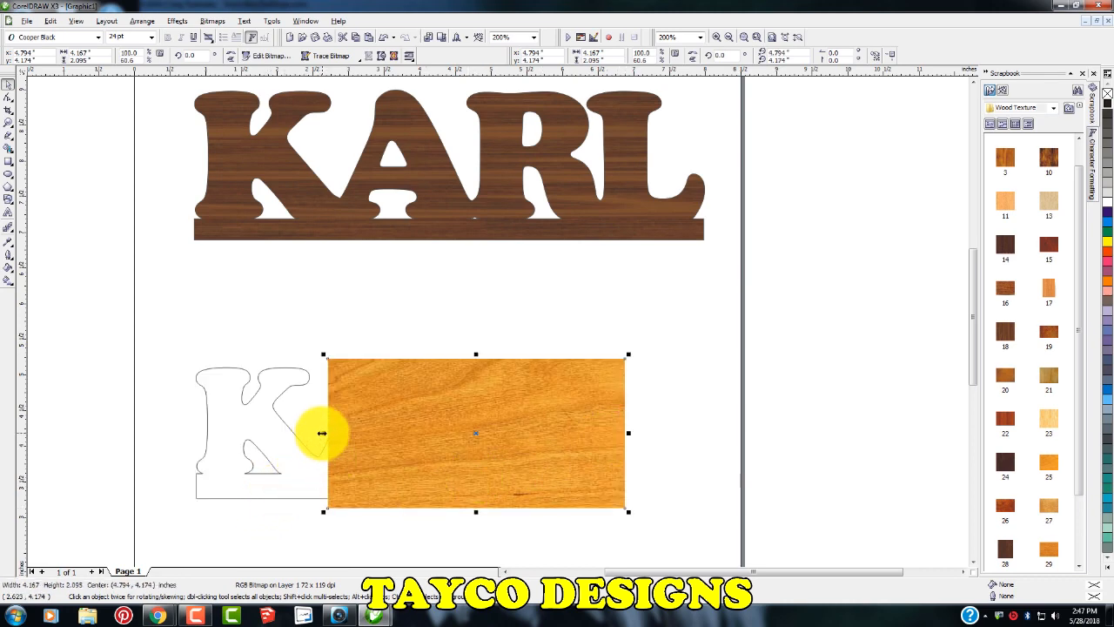
pyautogui.moveTo(328, 431); pyautogui.dragTo(200, 432)
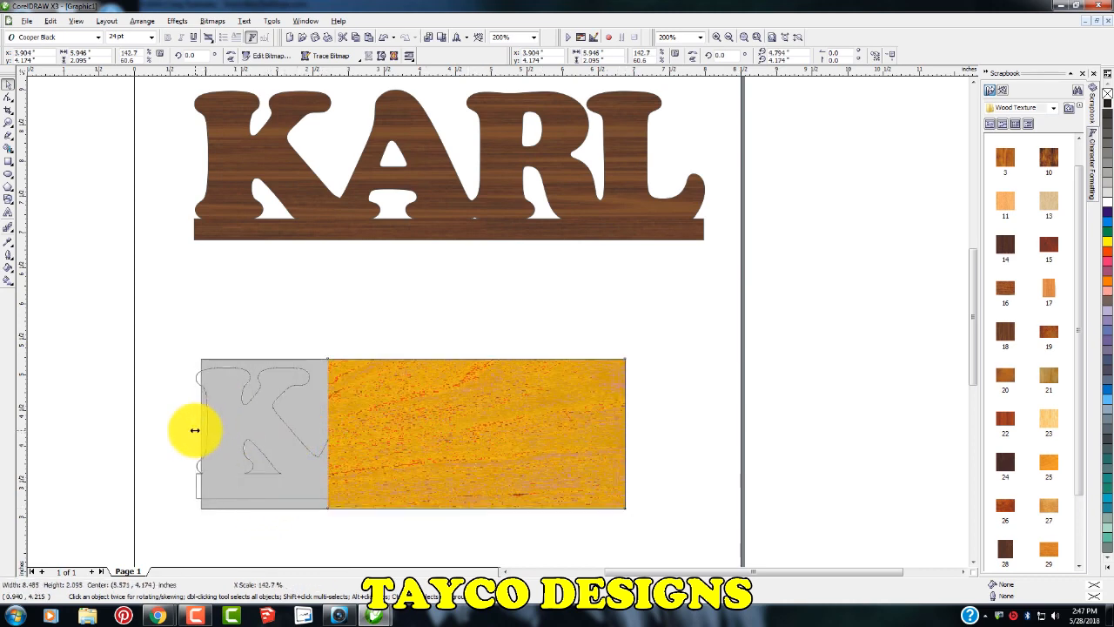
pyautogui.moveTo(201, 431); pyautogui.dragTo(188, 435)
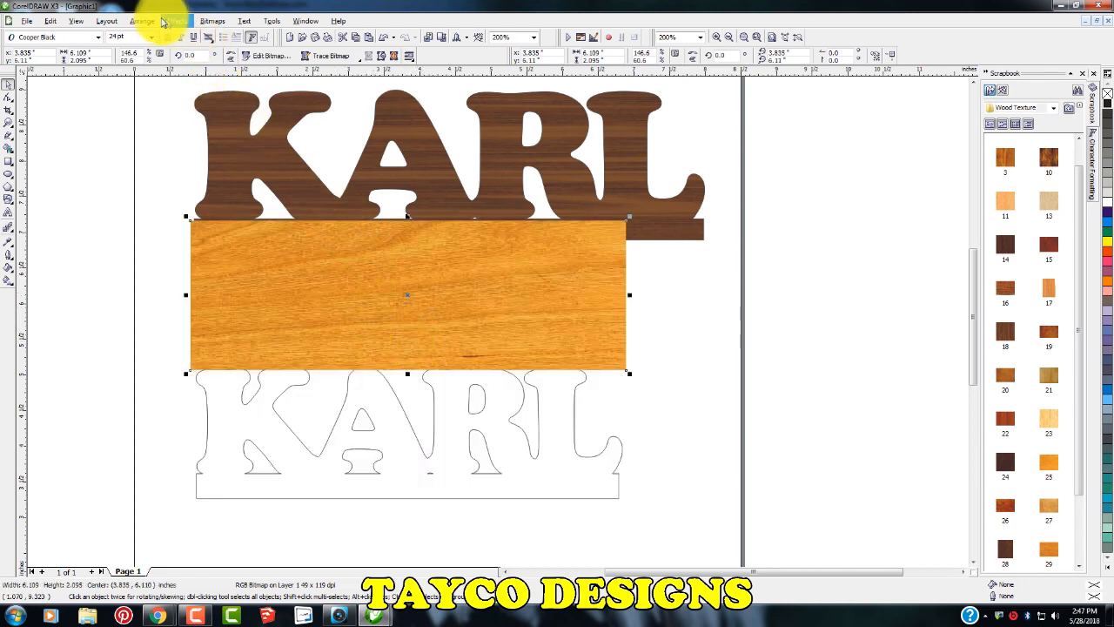
# Choose Effects > PowerClip > Place Inside Container for the wood bitmap
pyautogui.click(178, 21)
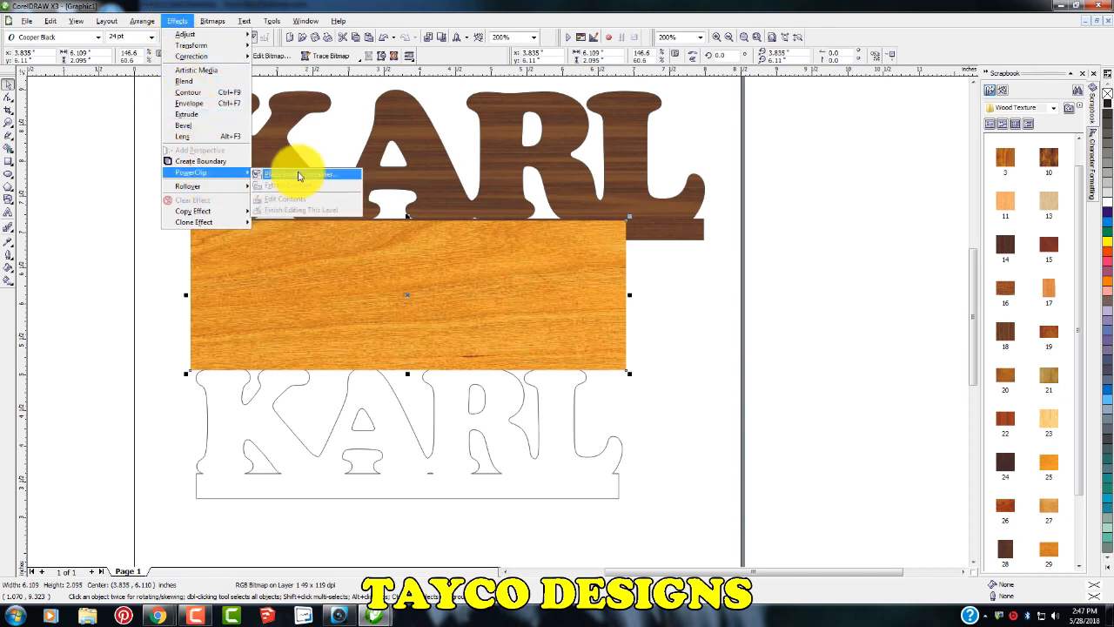
pyautogui.click(296, 174)
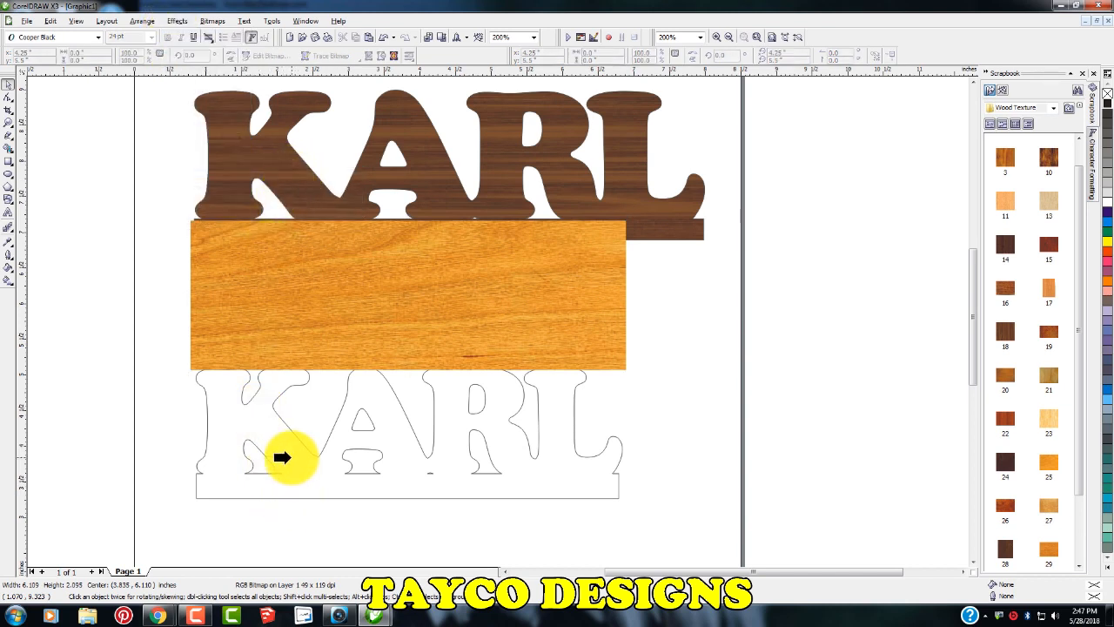